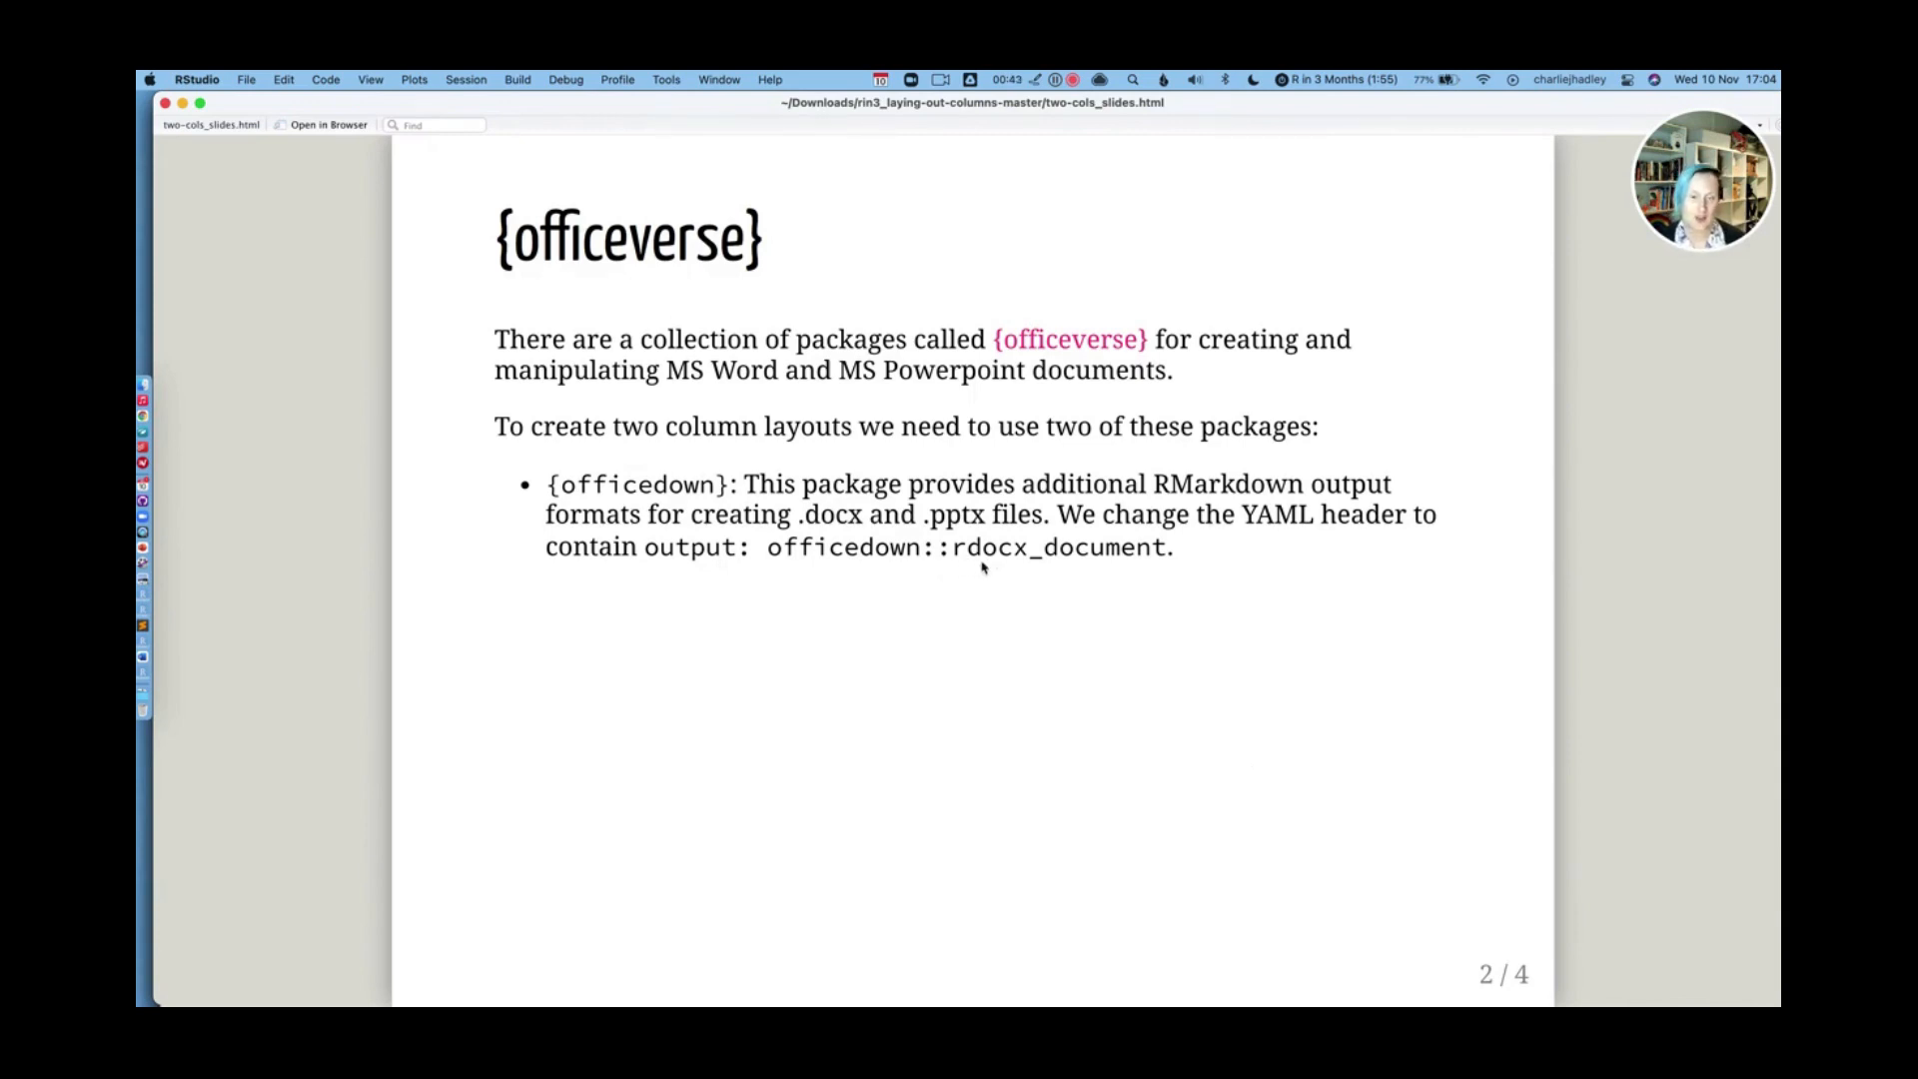
pyautogui.moveTo(1121, 575)
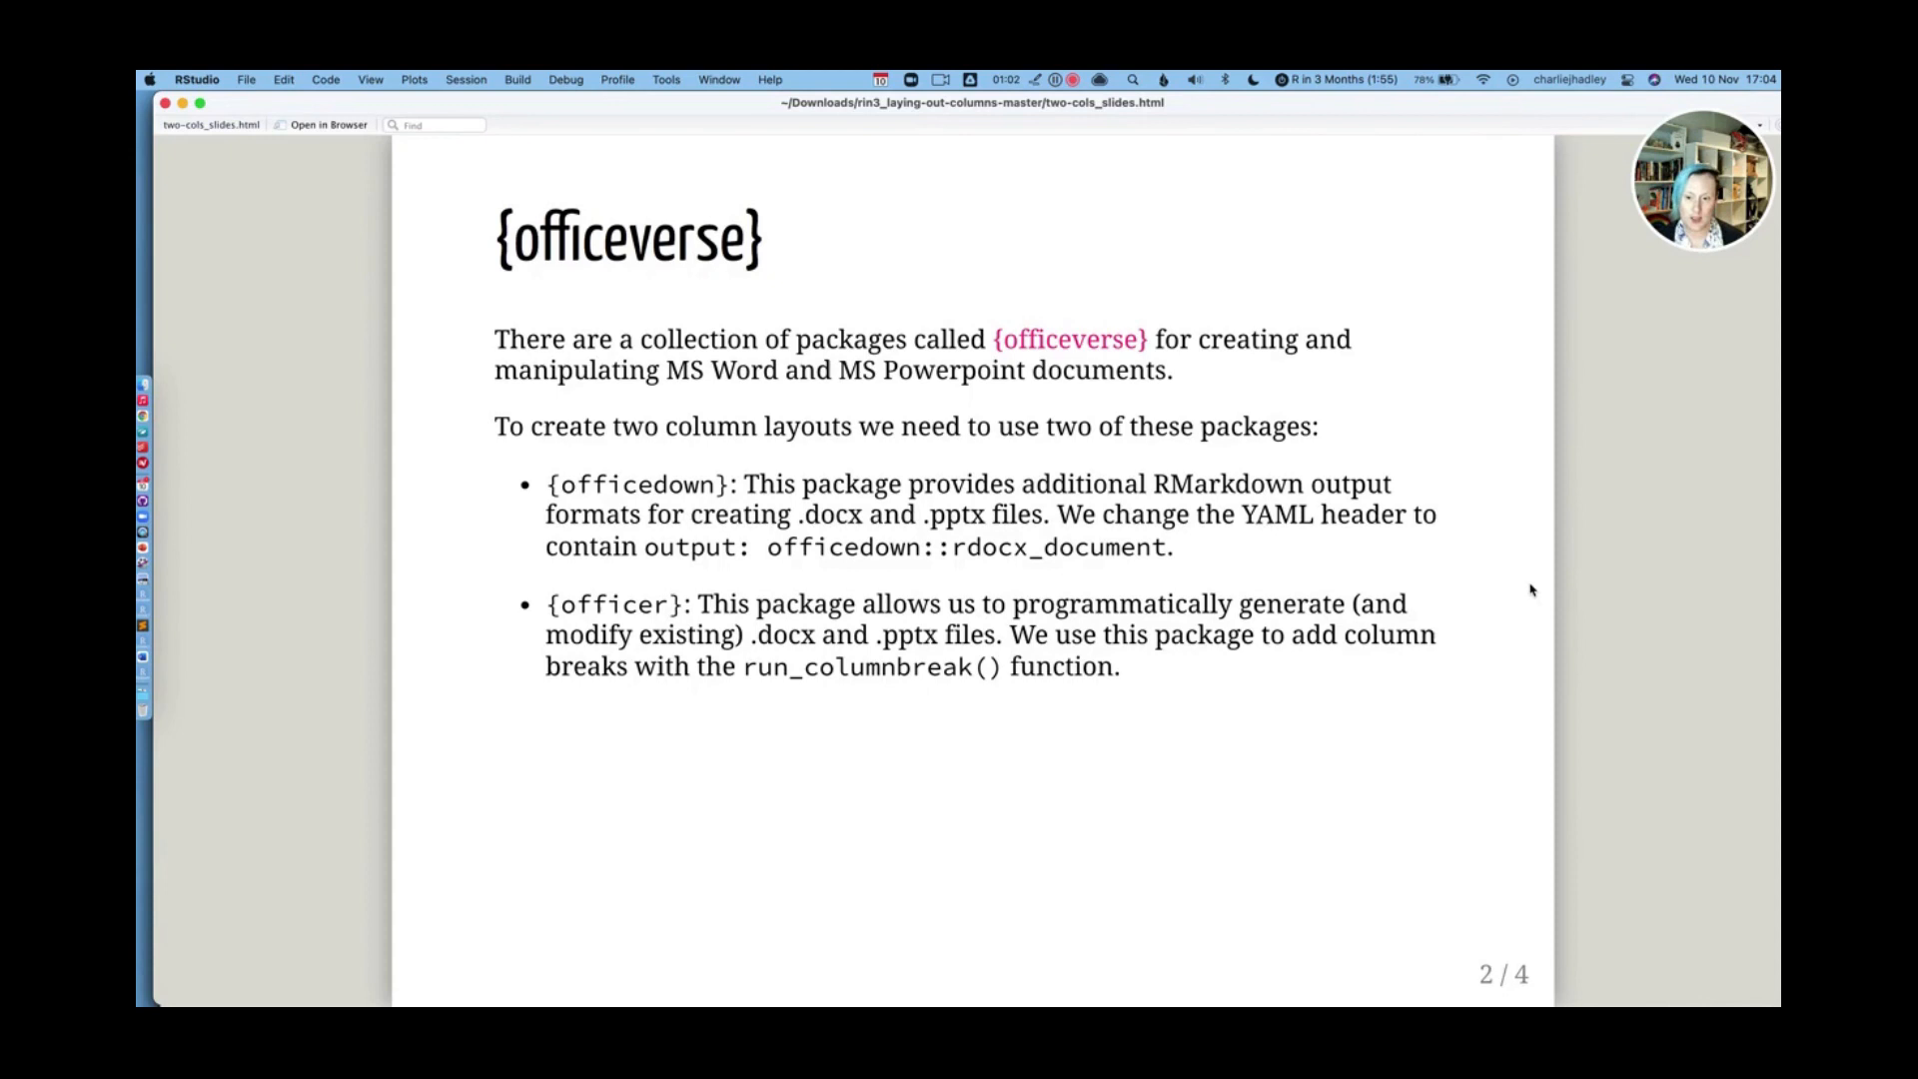
pyautogui.moveTo(770, 720)
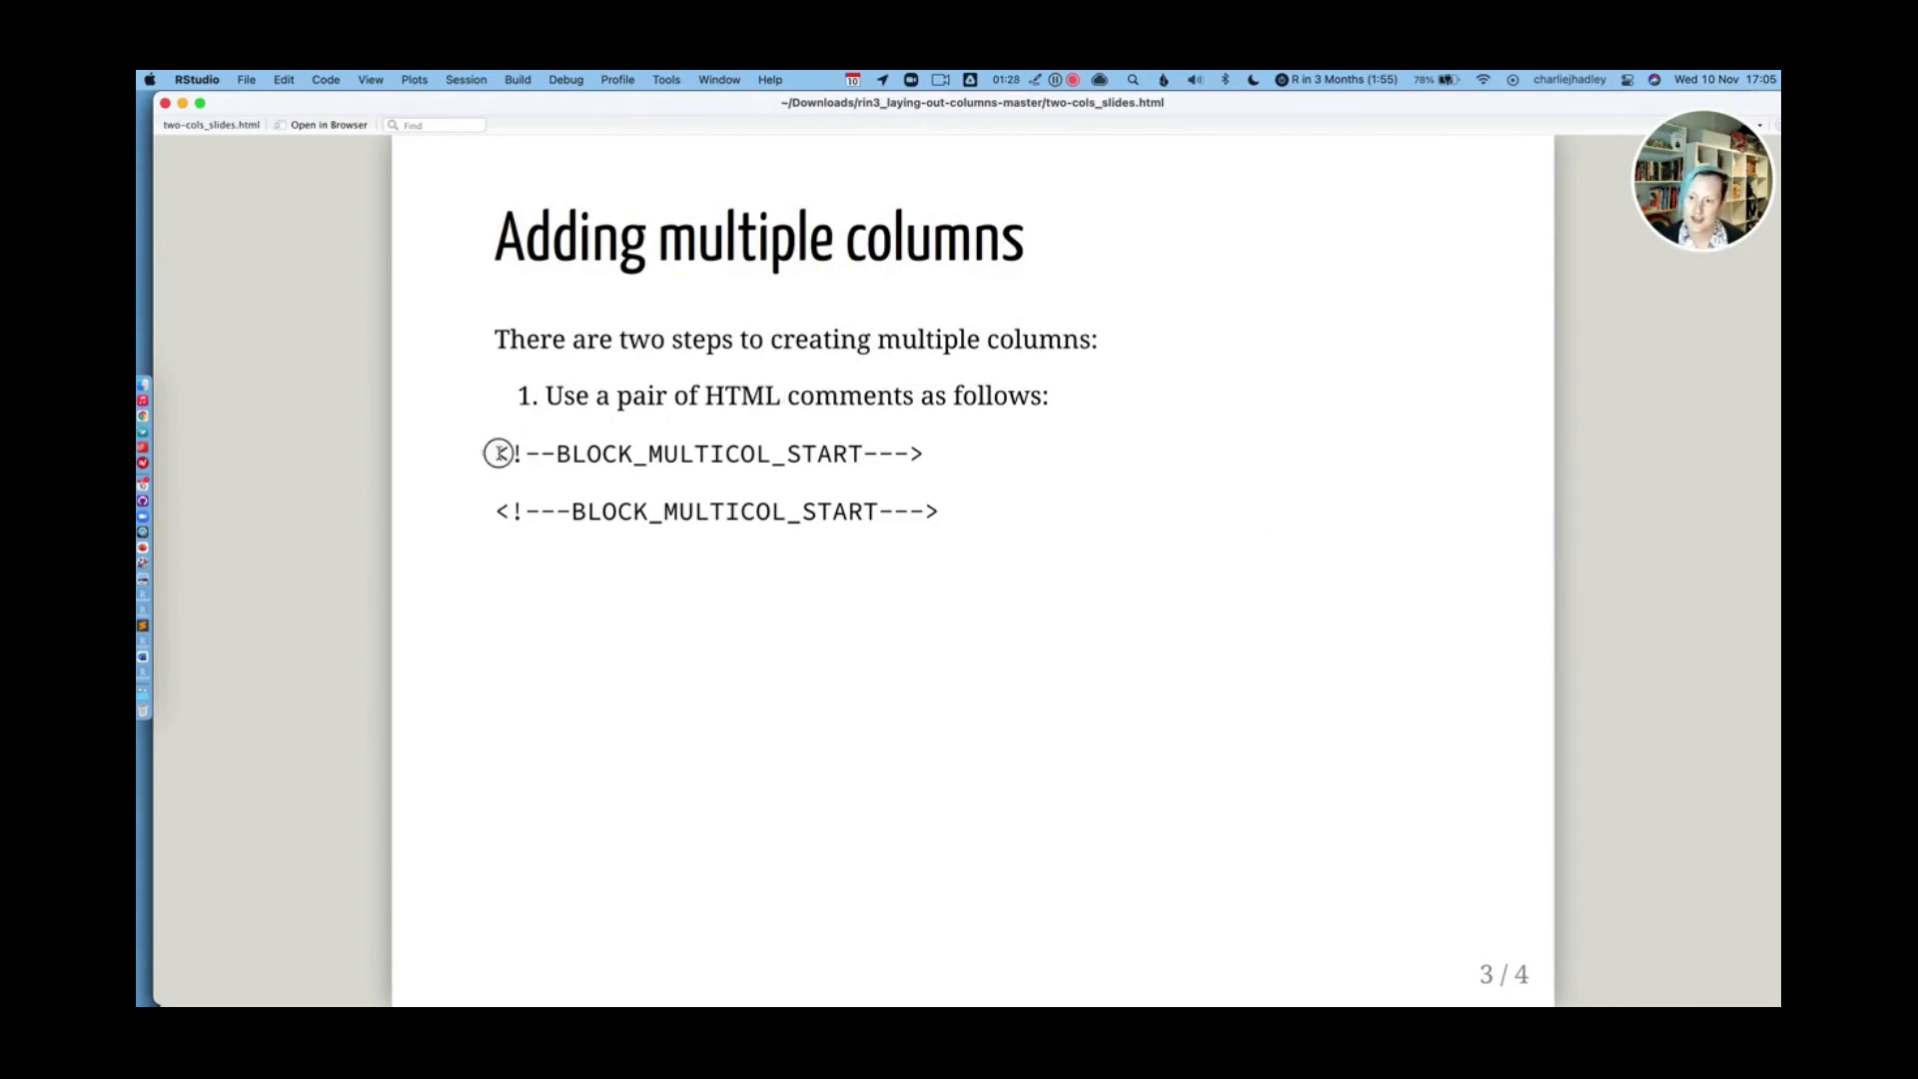
pyautogui.moveTo(577, 431)
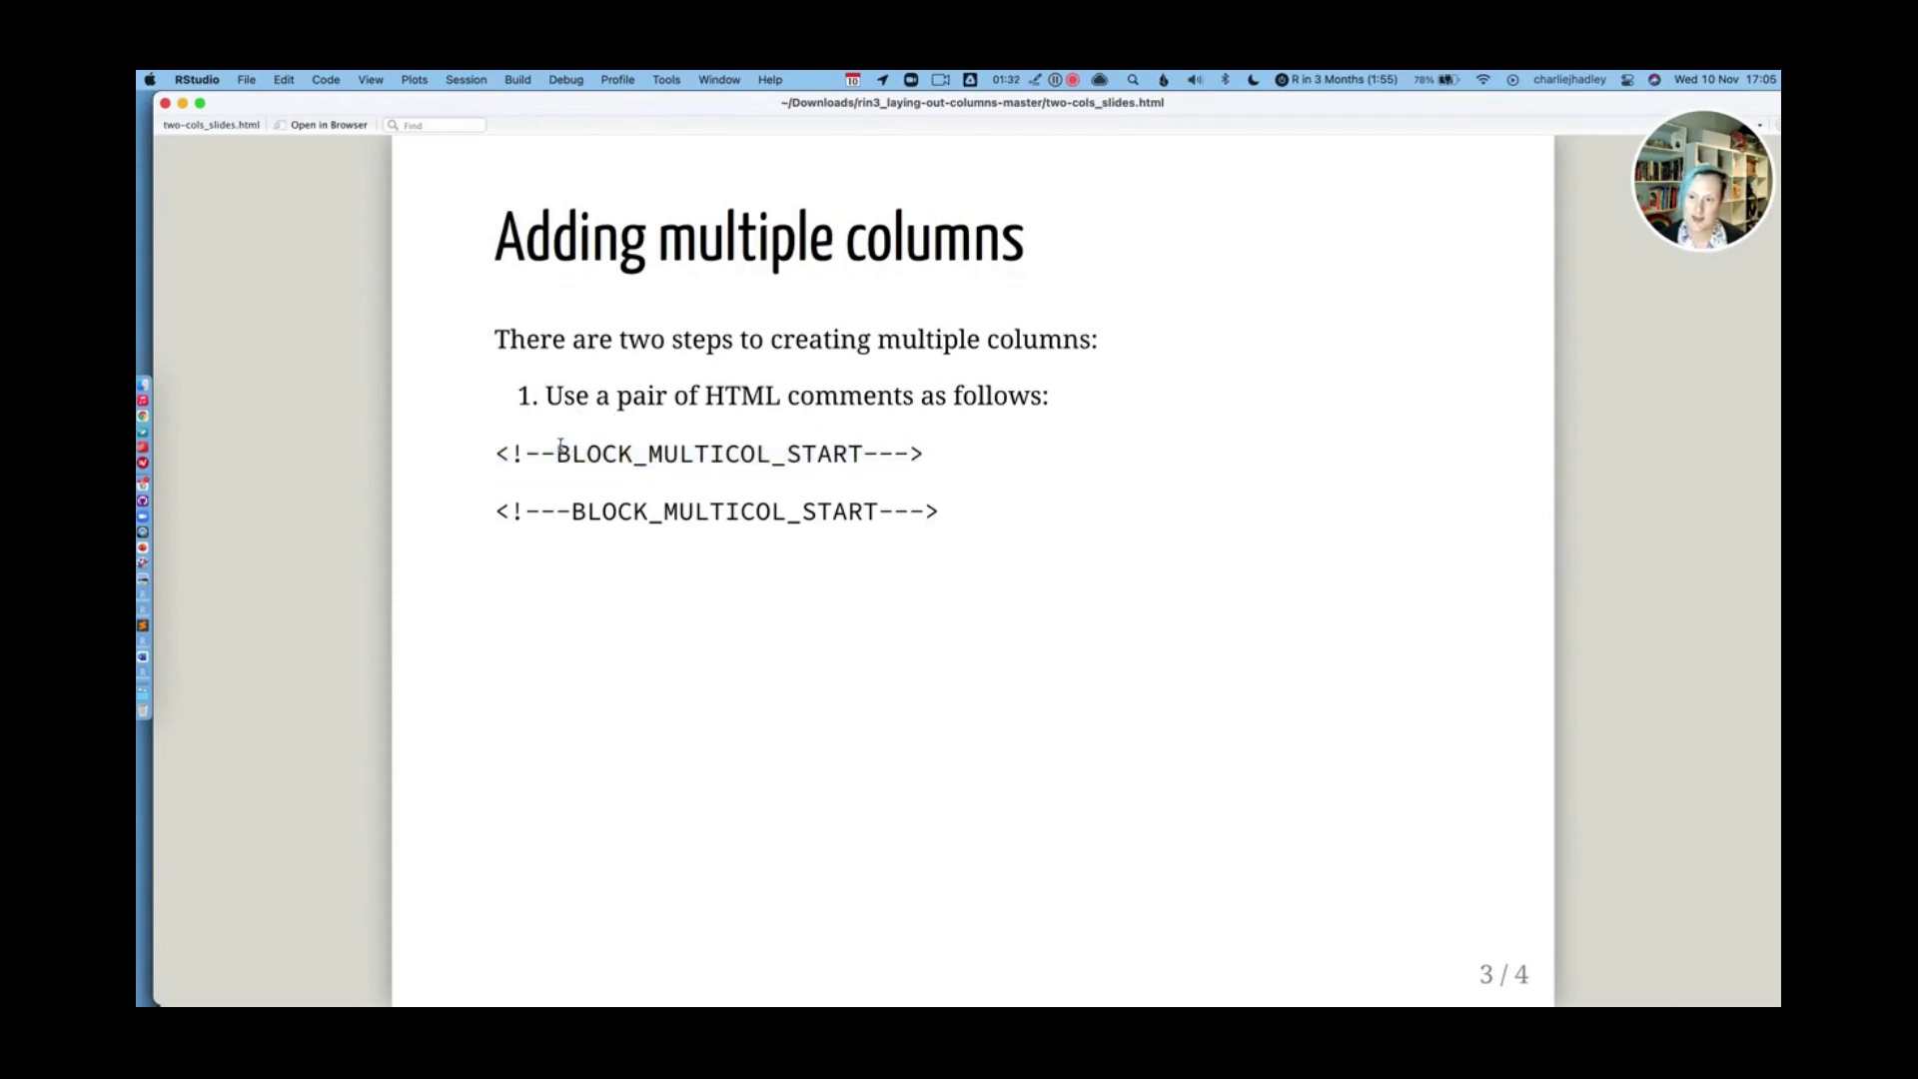
# Advance the slide deck to reveal the run_columnbreak() step on Adding multiple columns
pyautogui.moveTo(557, 453); pyautogui.dragTo(856, 453)
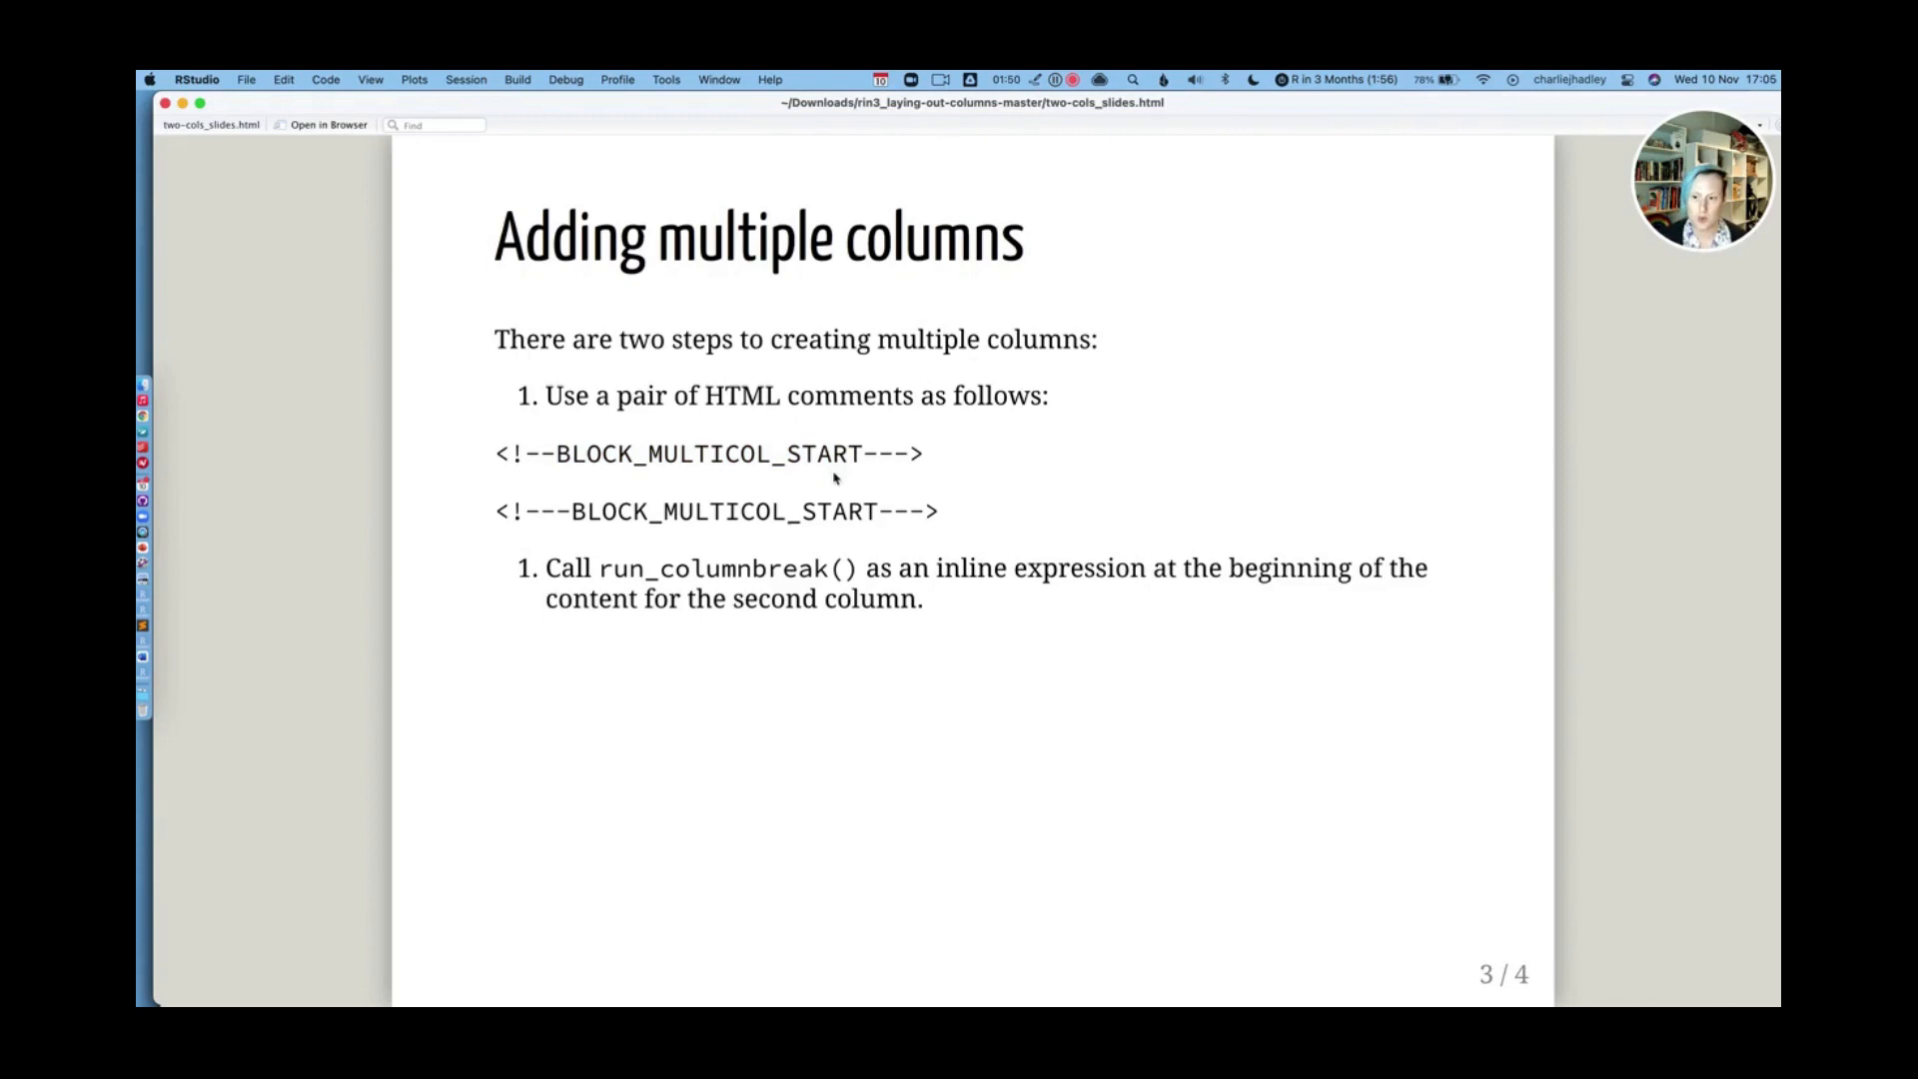
pyautogui.moveTo(993, 702)
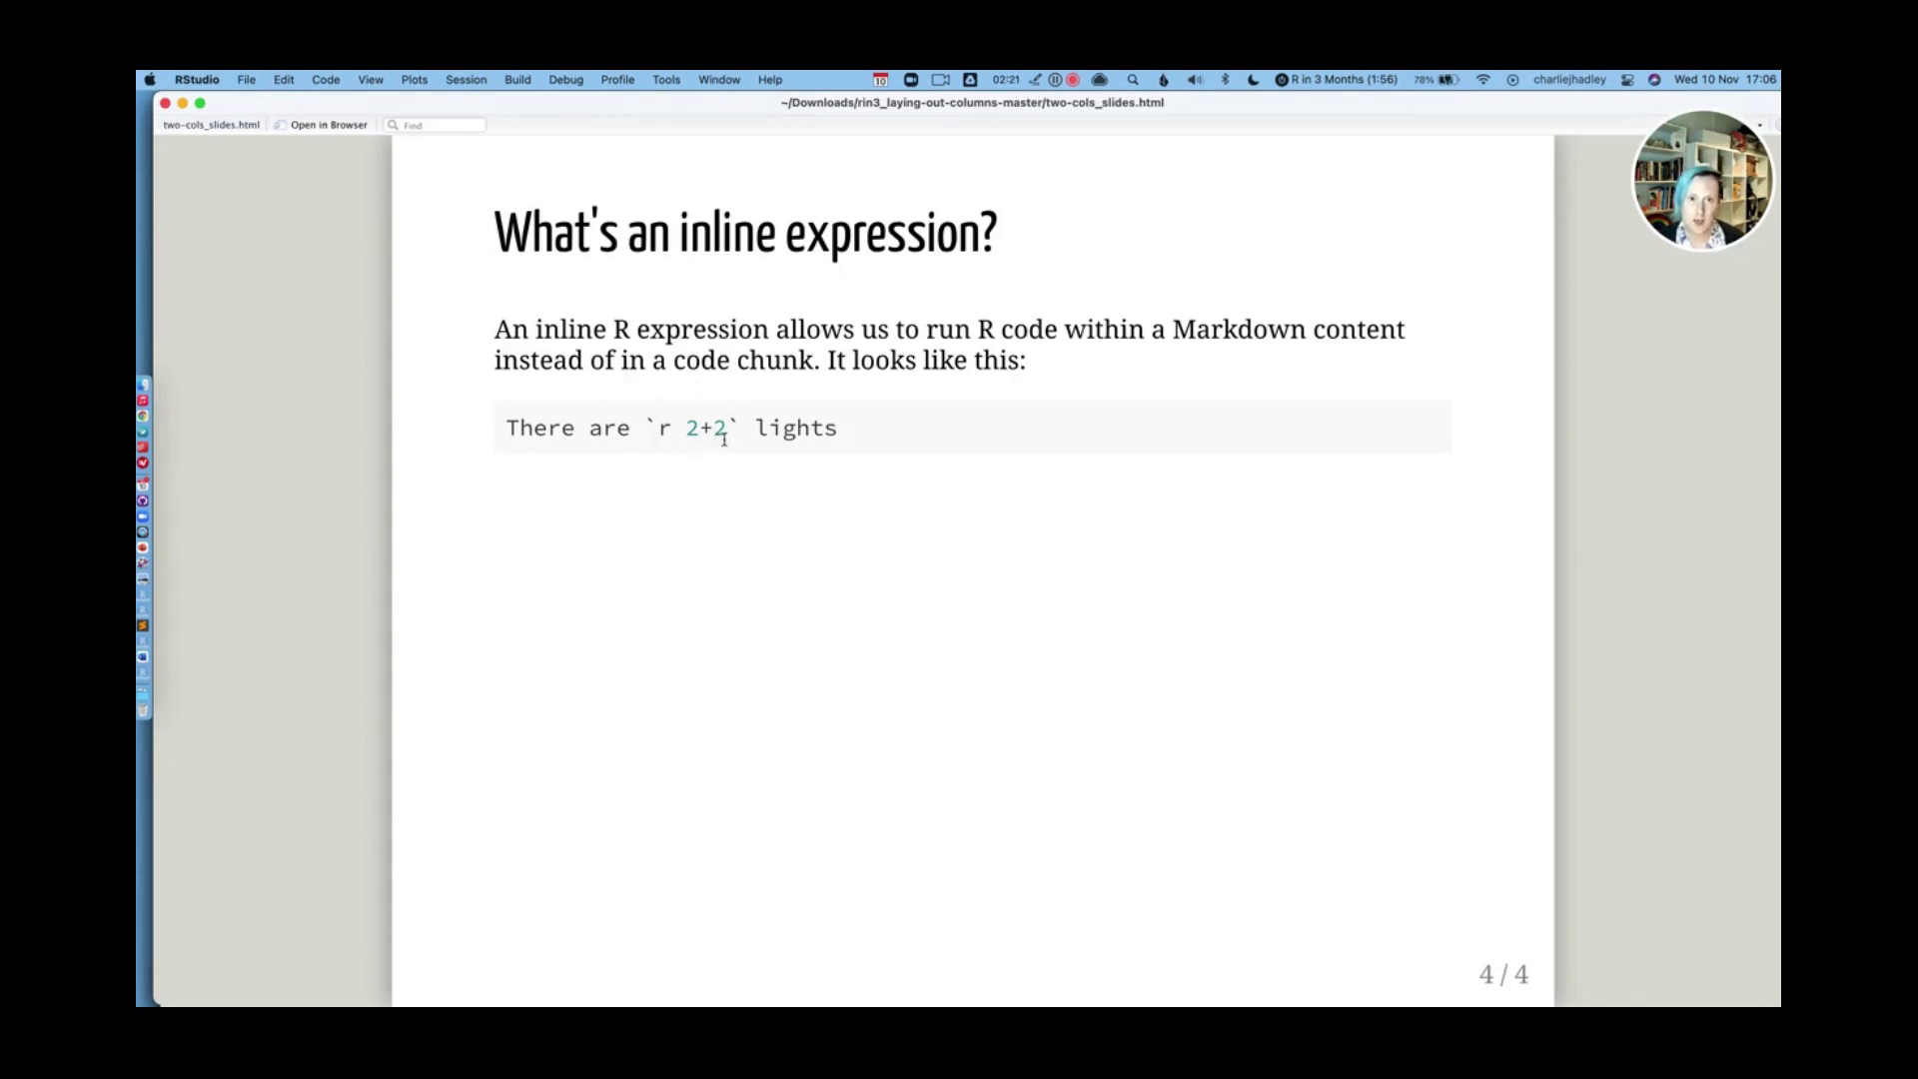
pyautogui.moveTo(660, 469)
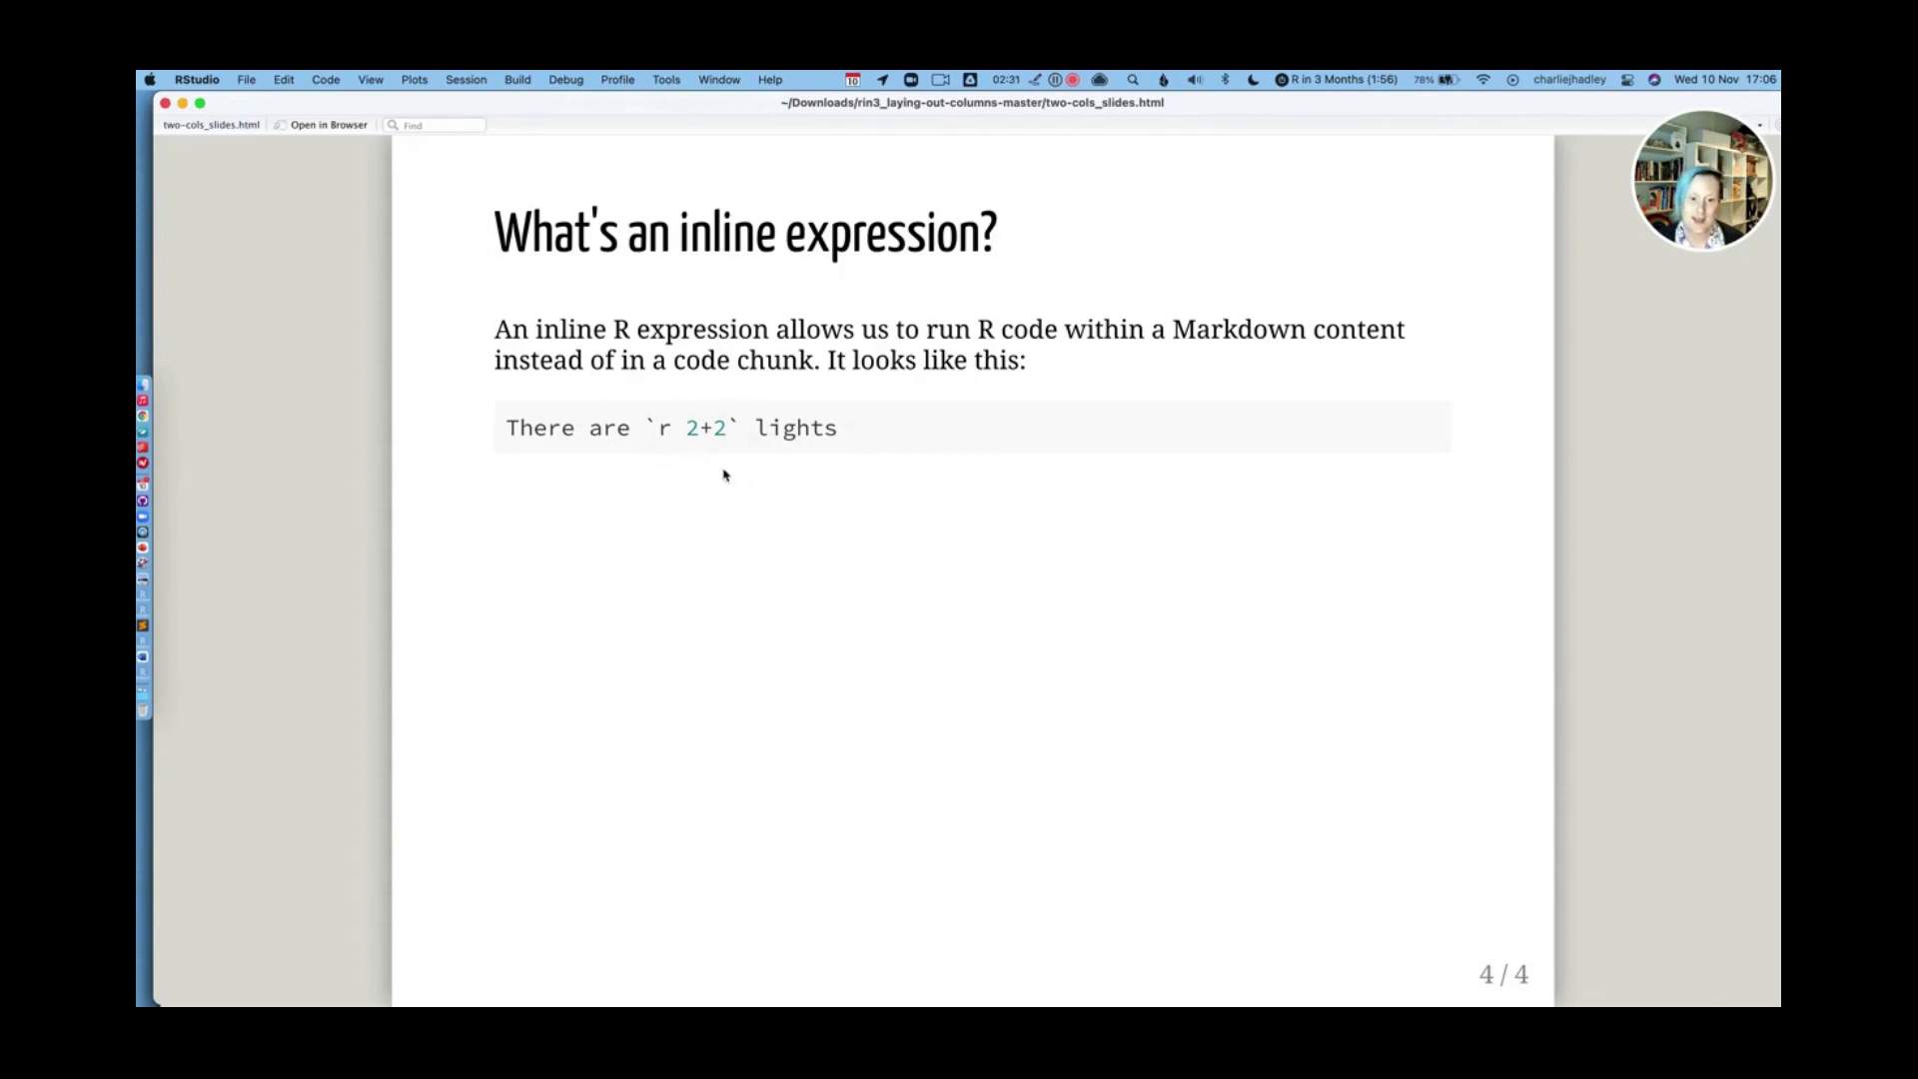
pyautogui.moveTo(877, 478)
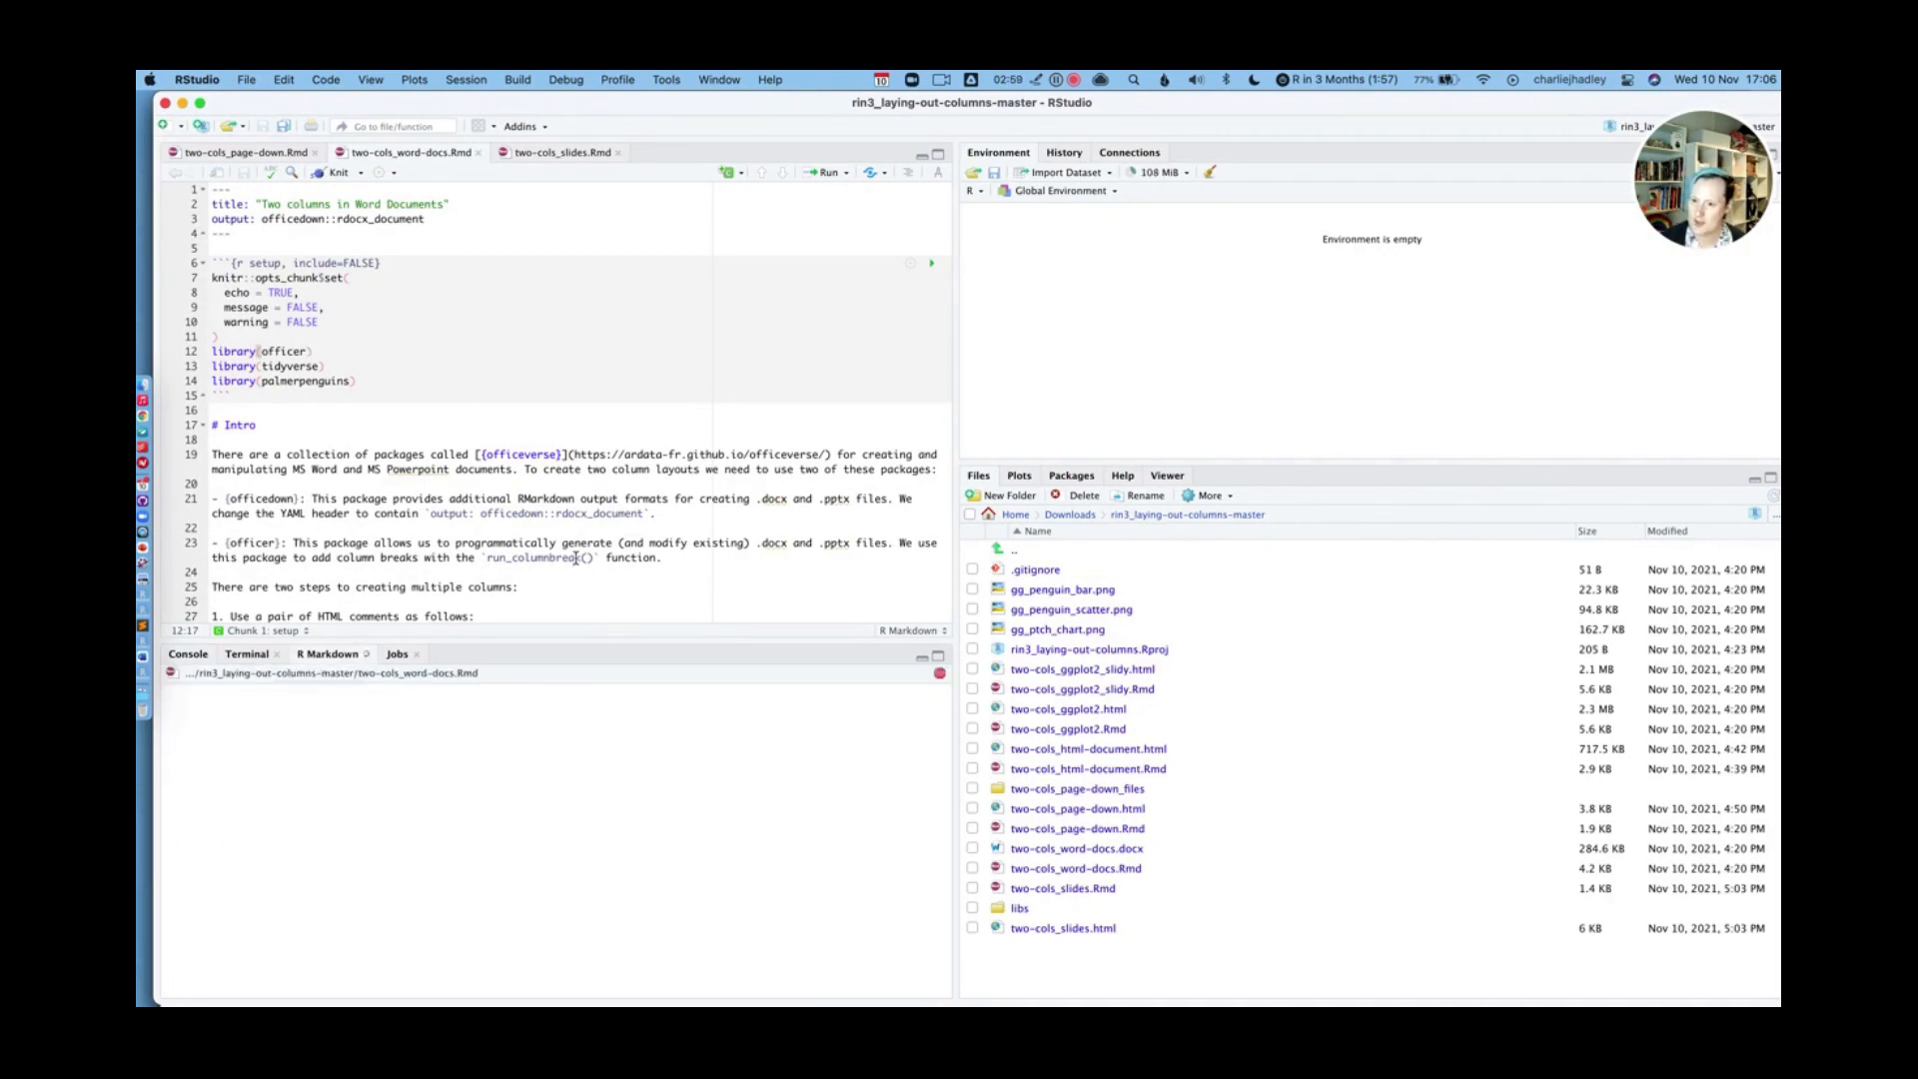
# Switch to the two-cols_word-docs.Rmd source tab showing the officedown header
pyautogui.click(339, 173)
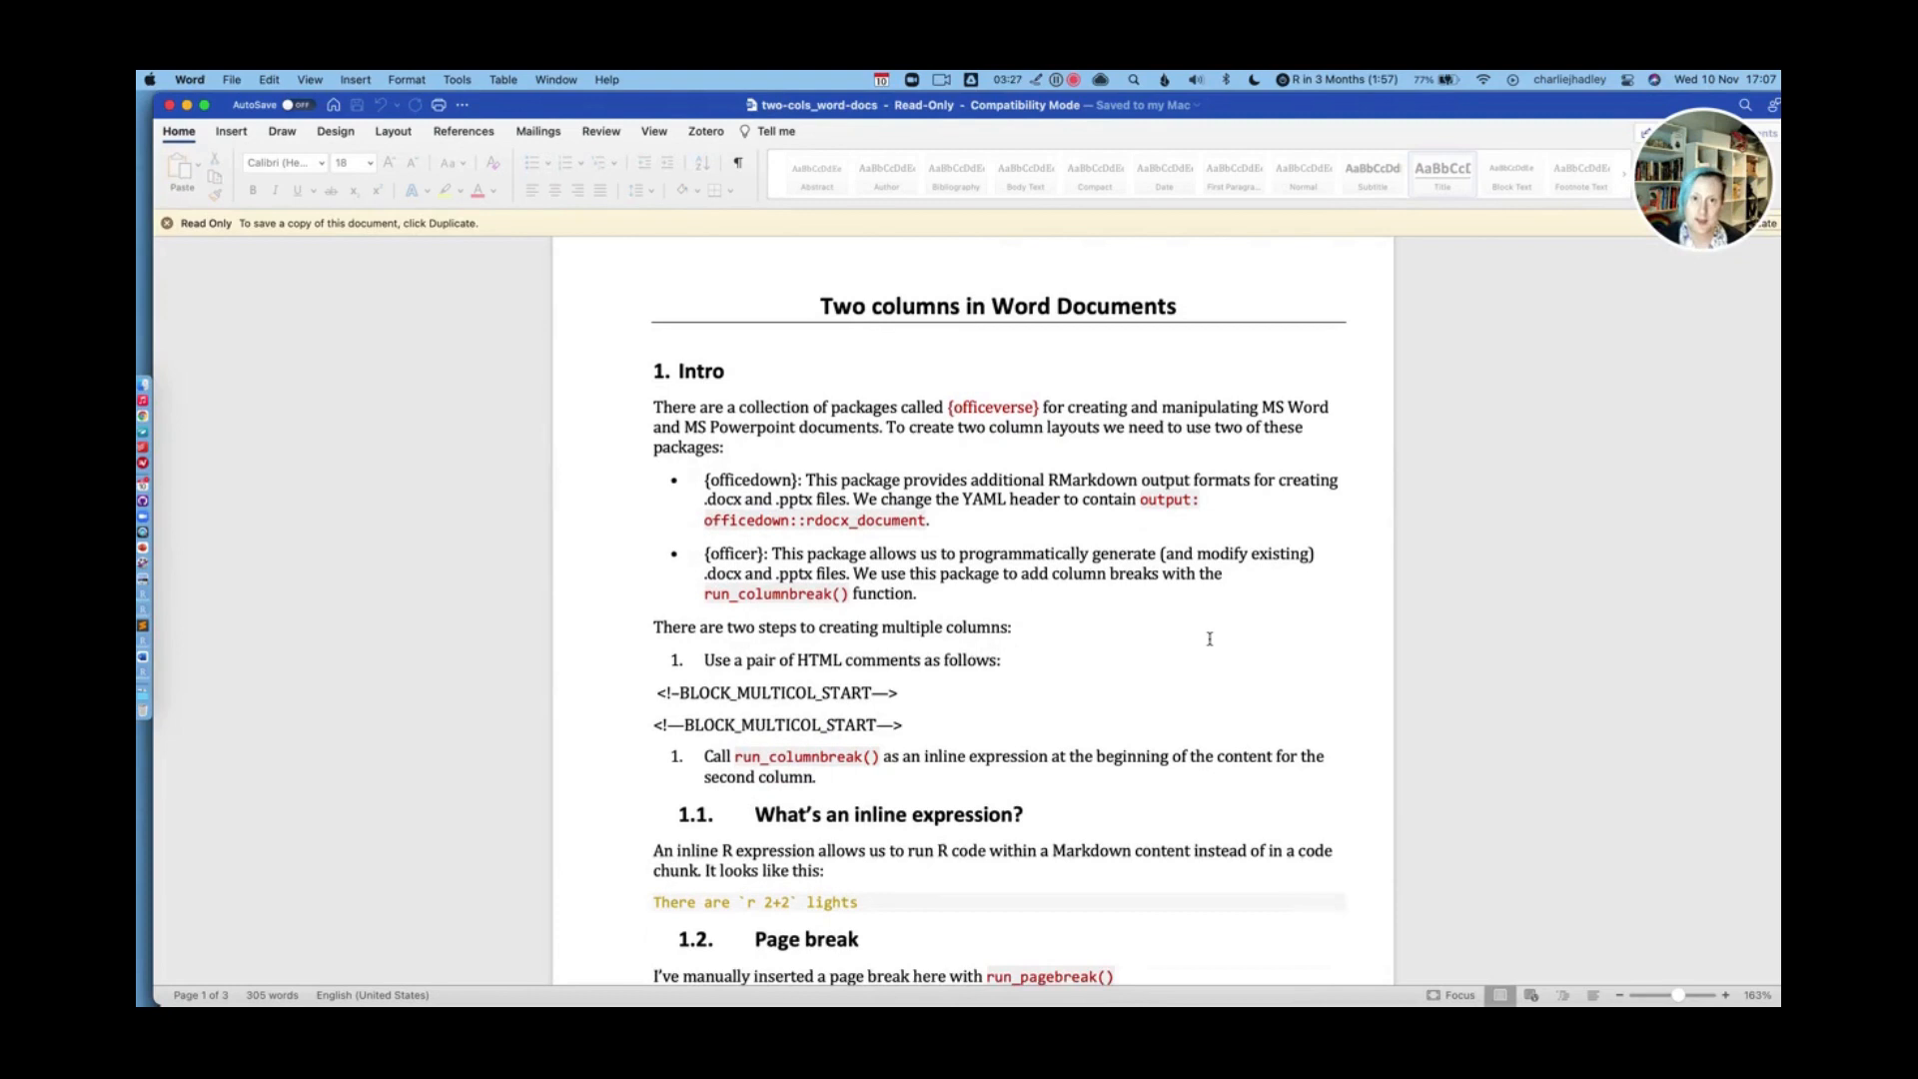
# Scroll past the page break to section 2 with the side-by-side penguin plots
pyautogui.scroll(-3)
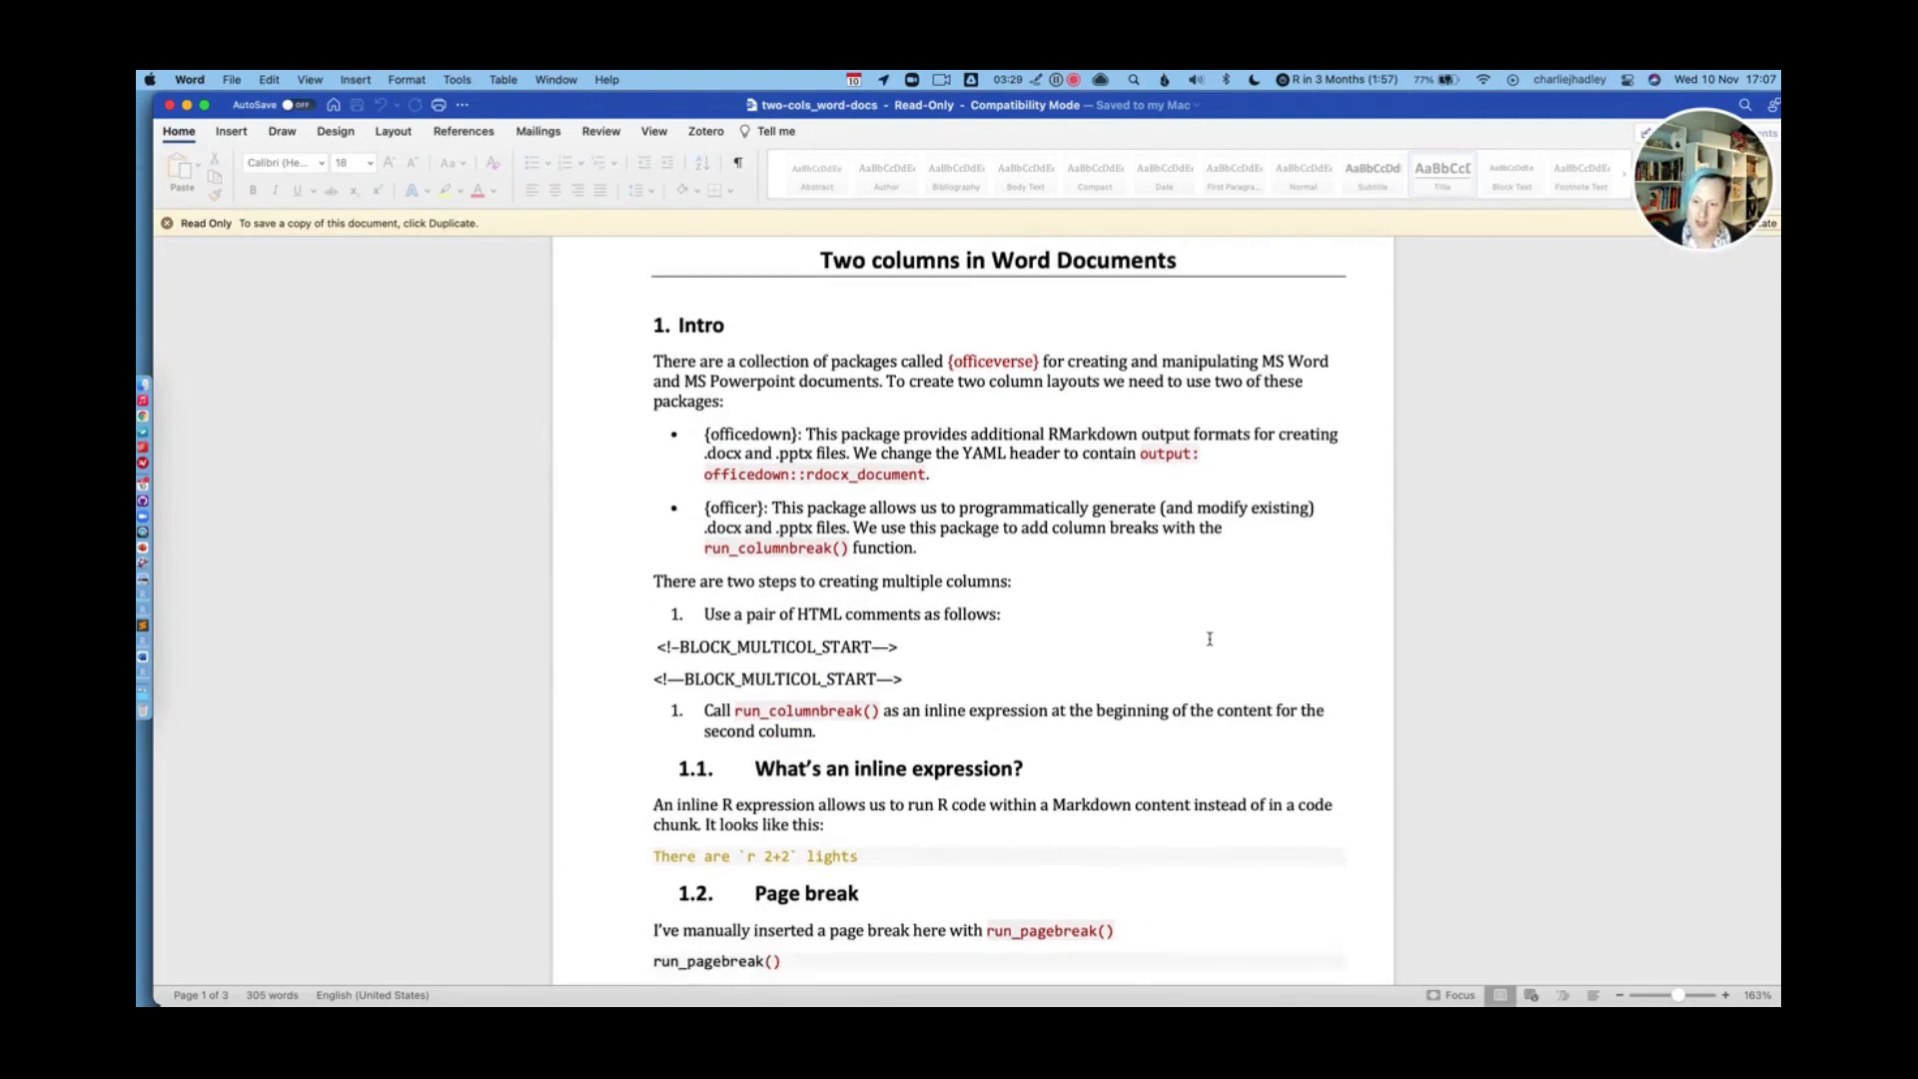
pyautogui.scroll(-3)
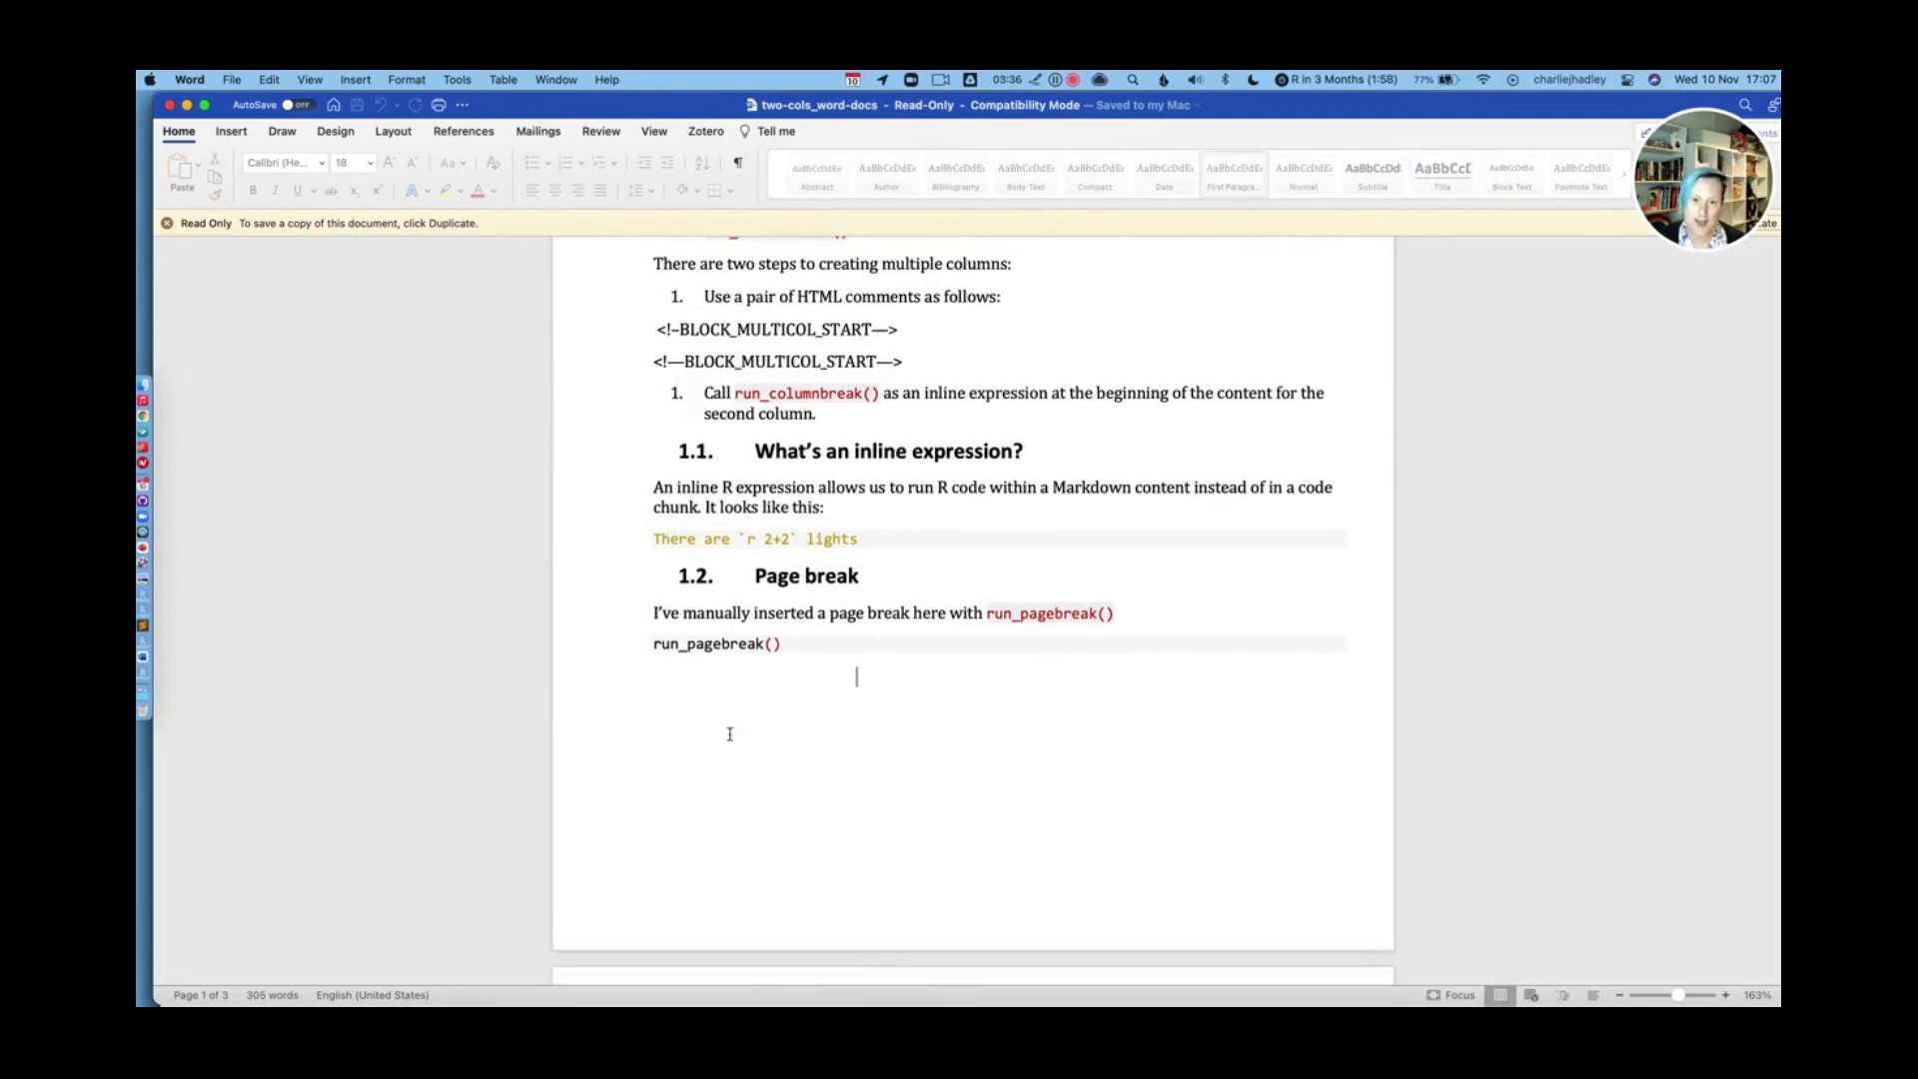
pyautogui.moveTo(827, 667)
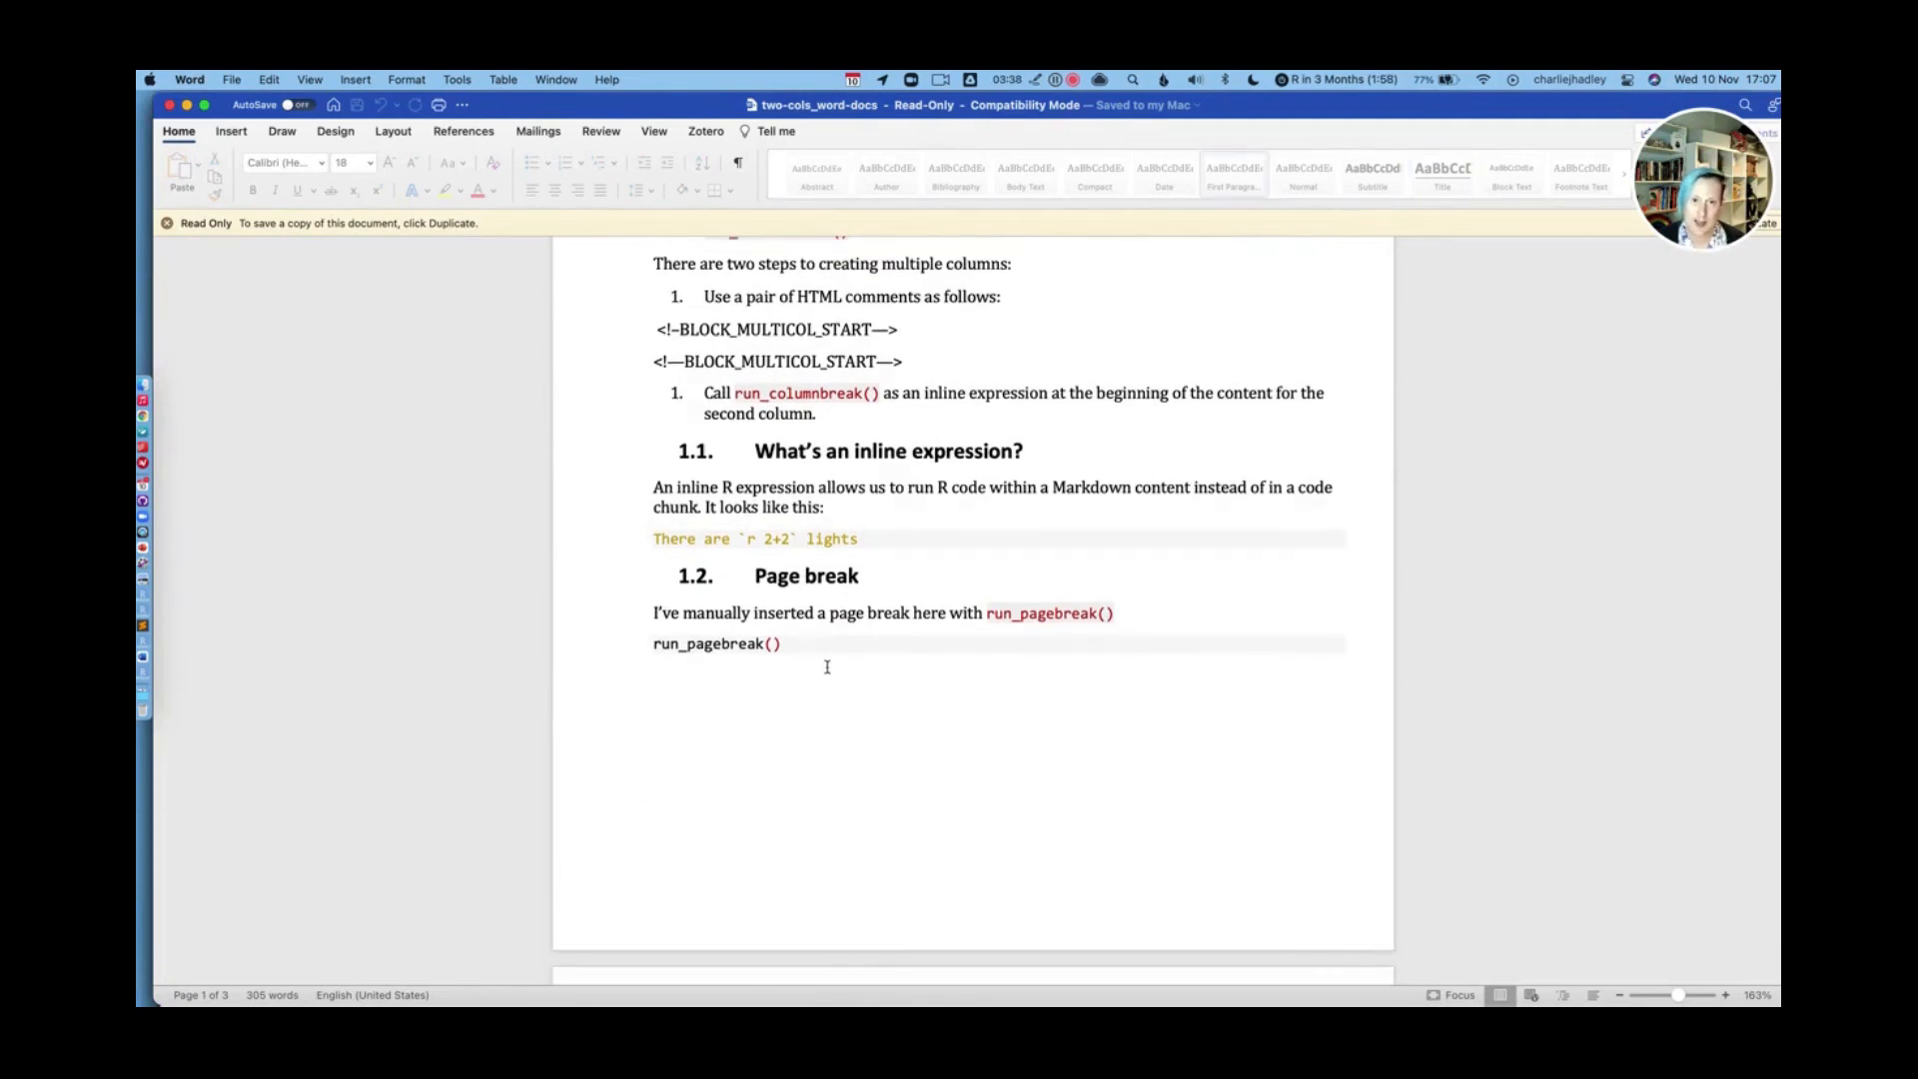
pyautogui.scroll(-3)
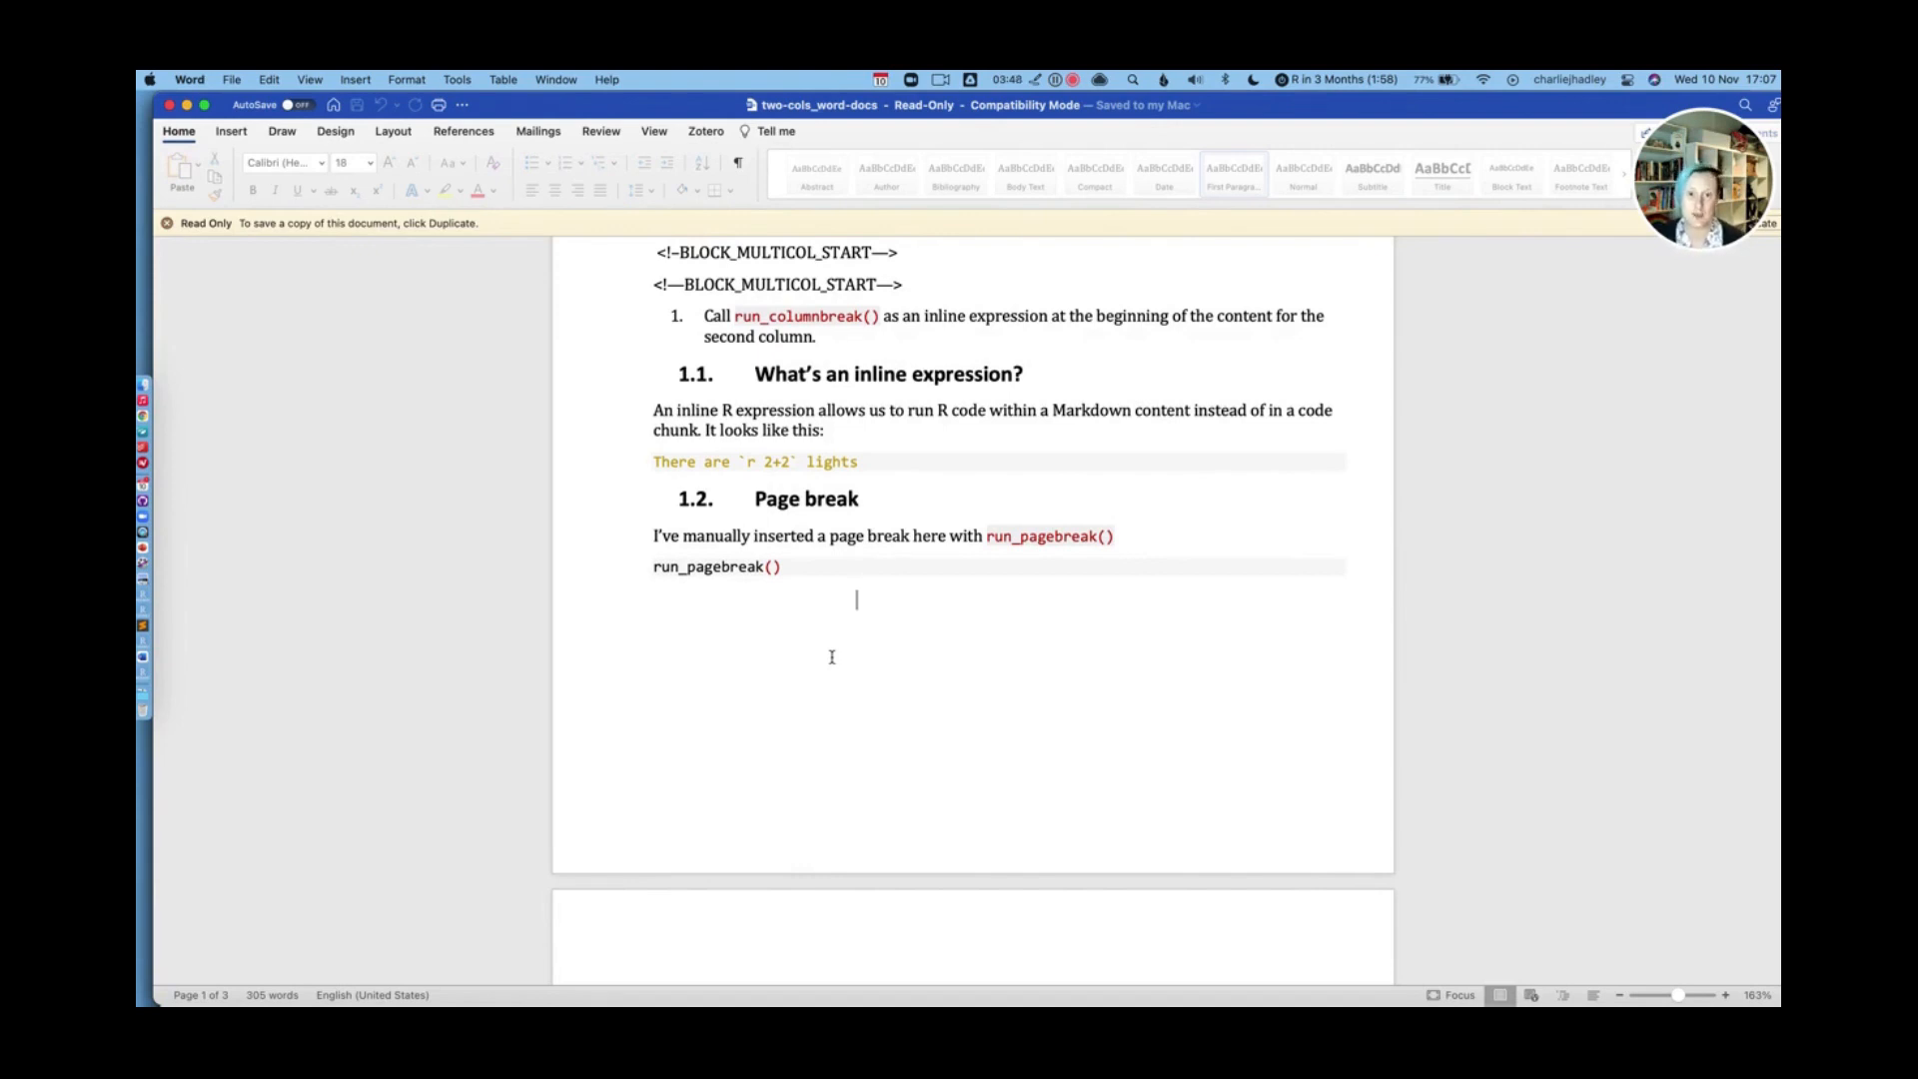
pyautogui.scroll(-3)
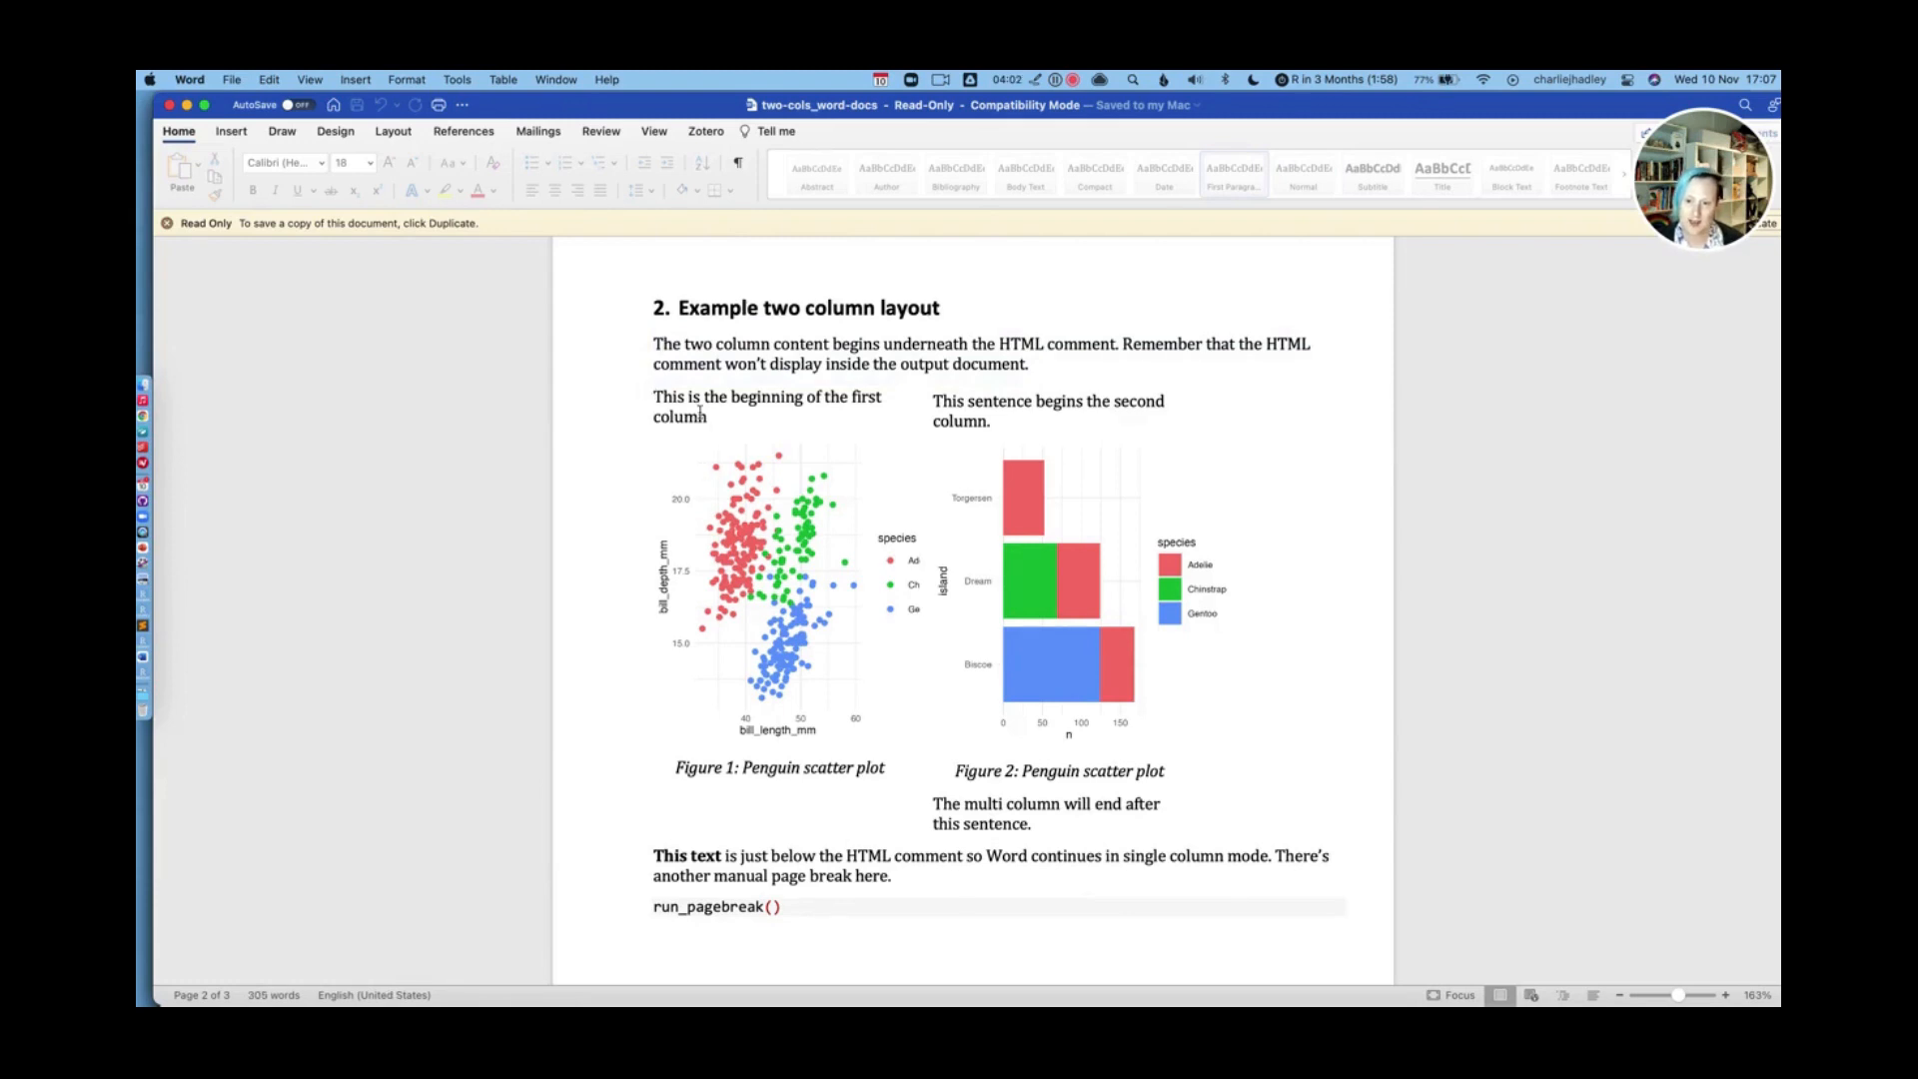
pyautogui.moveTo(1143, 527)
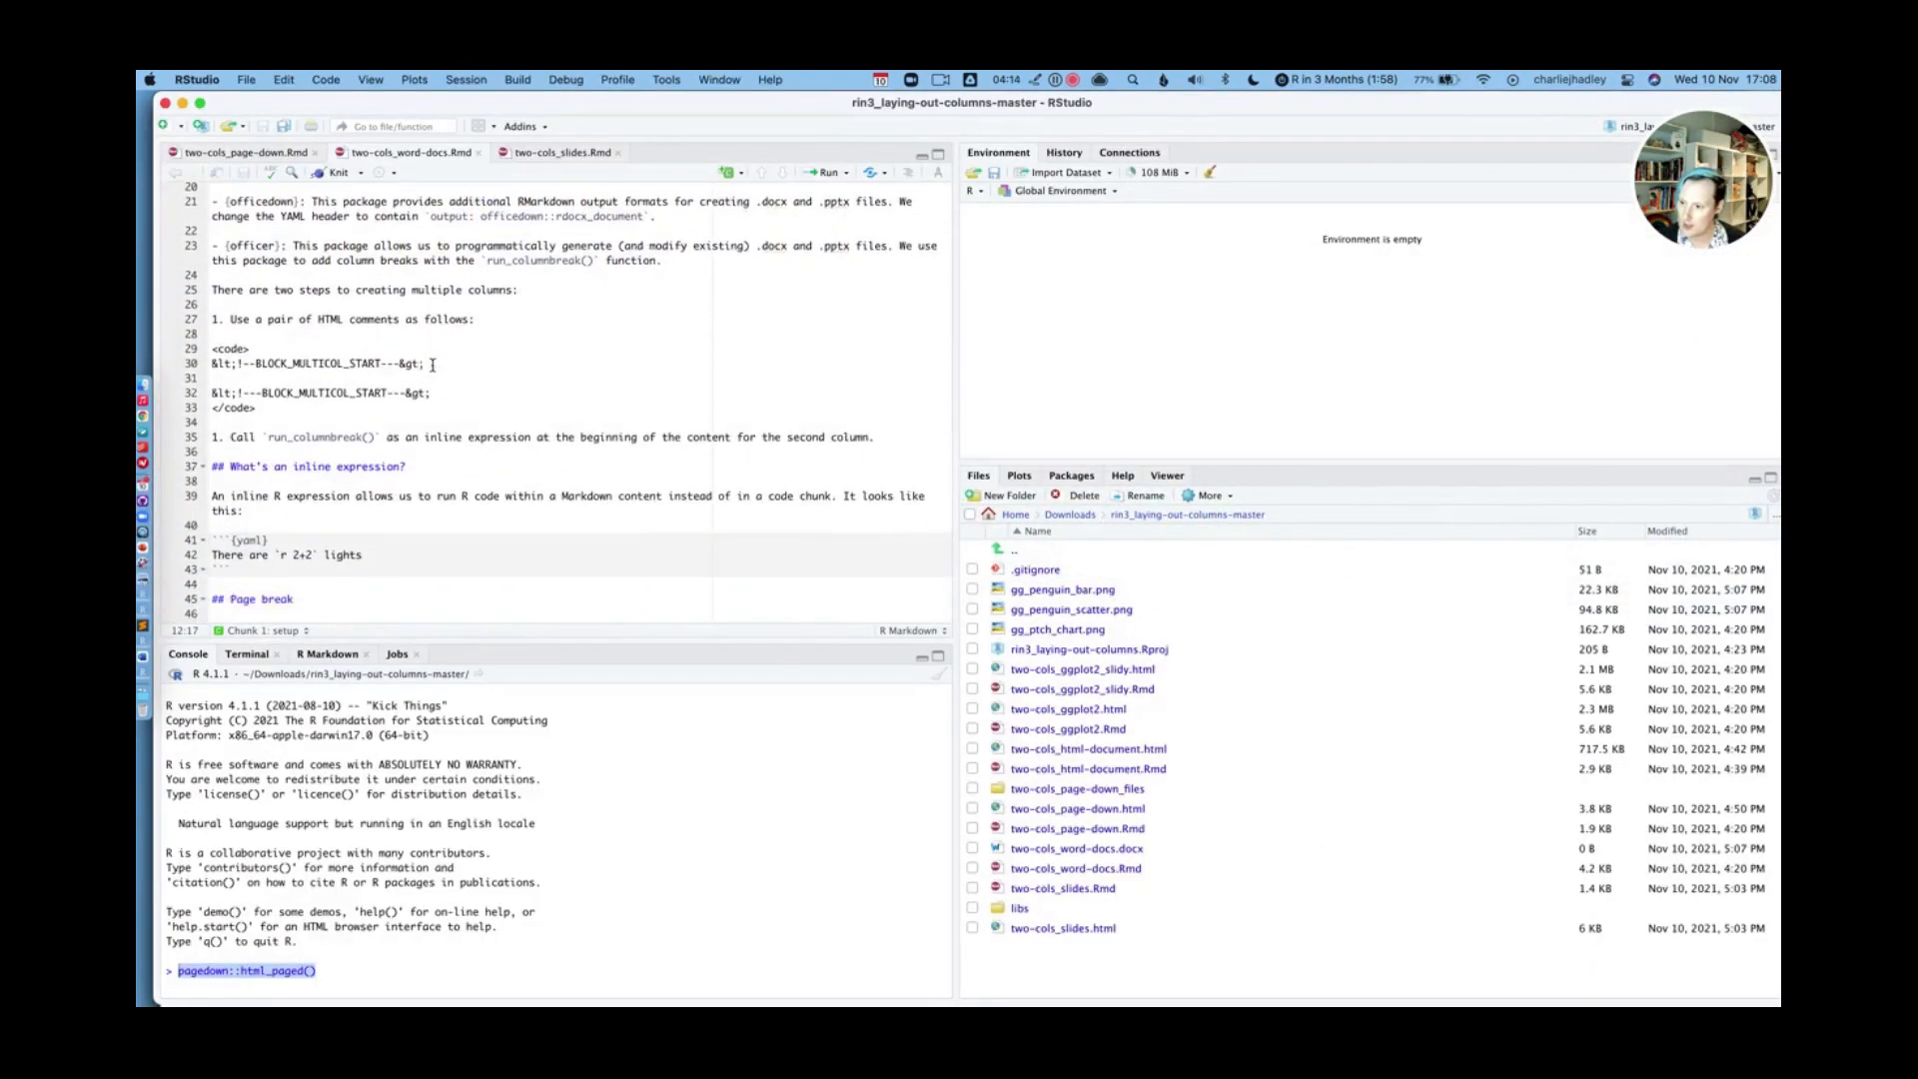
# Scroll the Rmd through the column start/stop comments and run_columnbreak() call
pyautogui.scroll(-3)
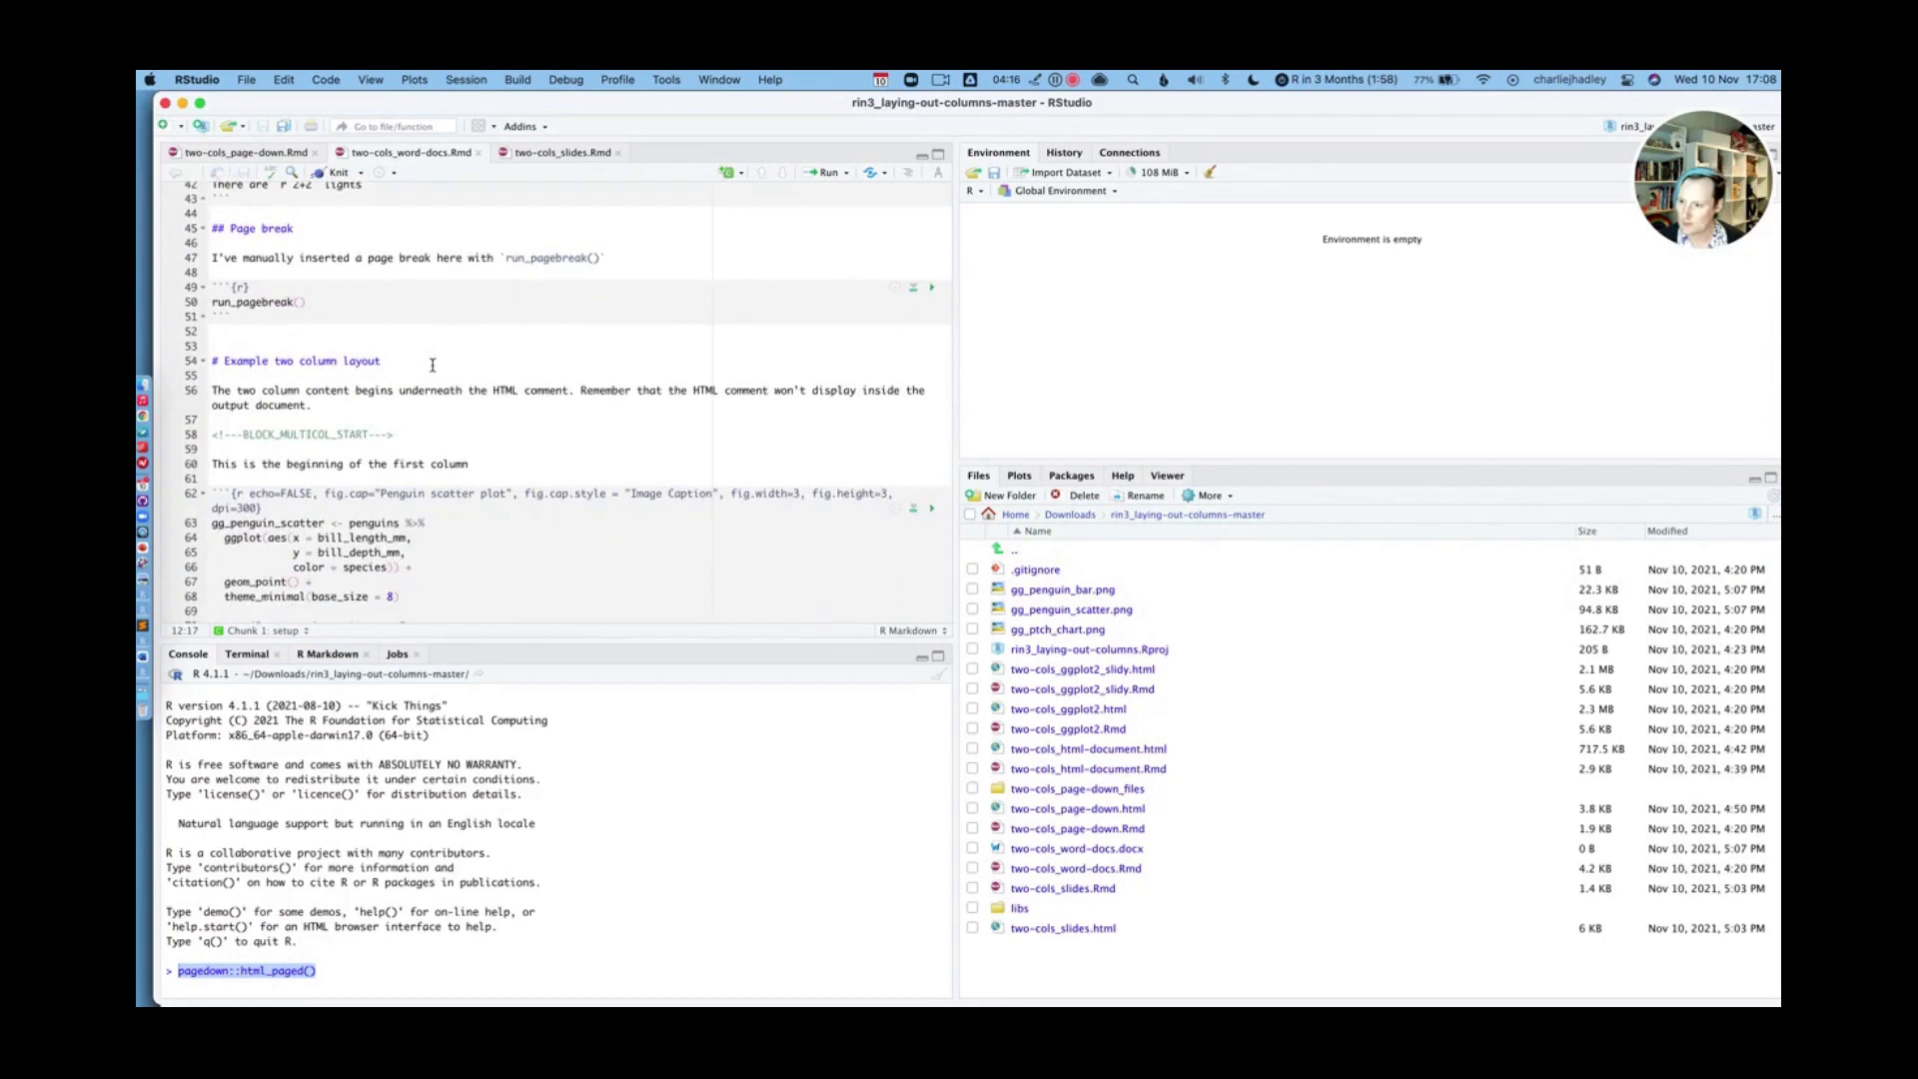
pyautogui.scroll(-3)
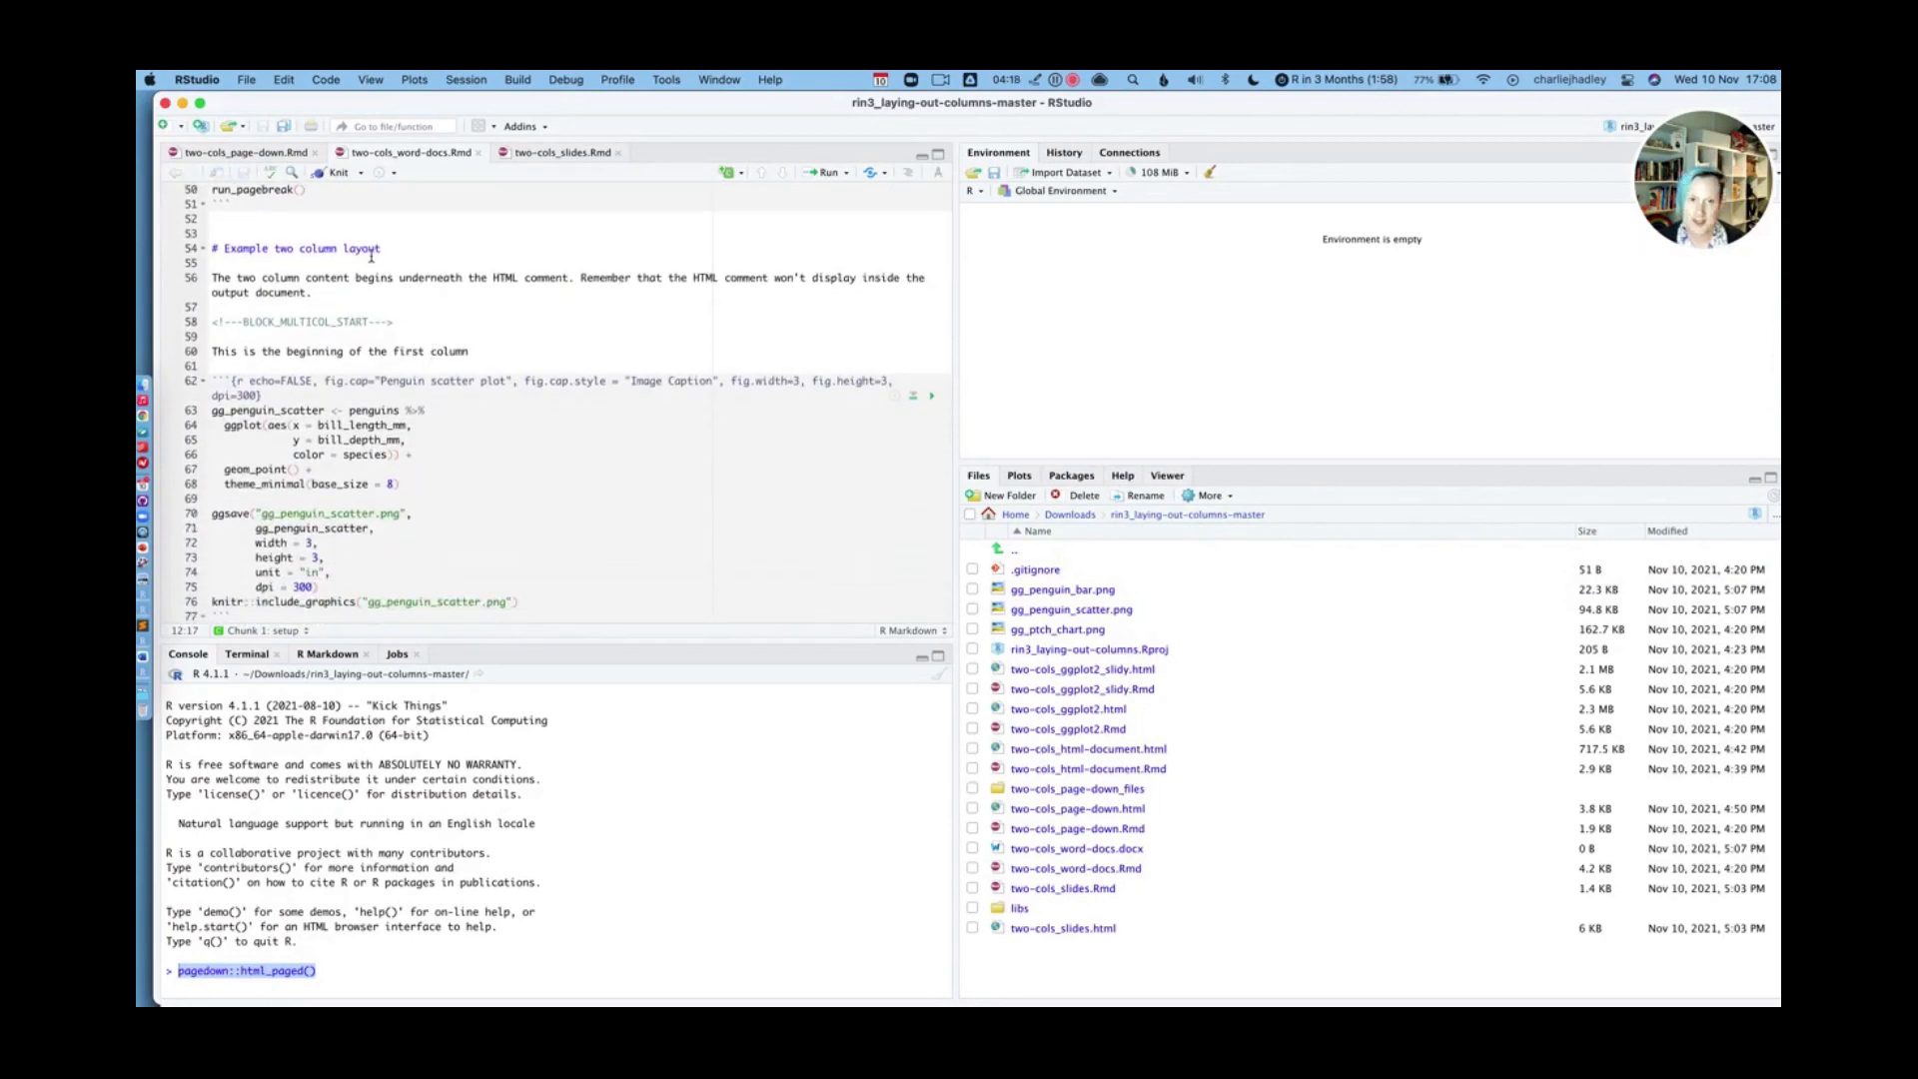
pyautogui.doubleClick(343, 320)
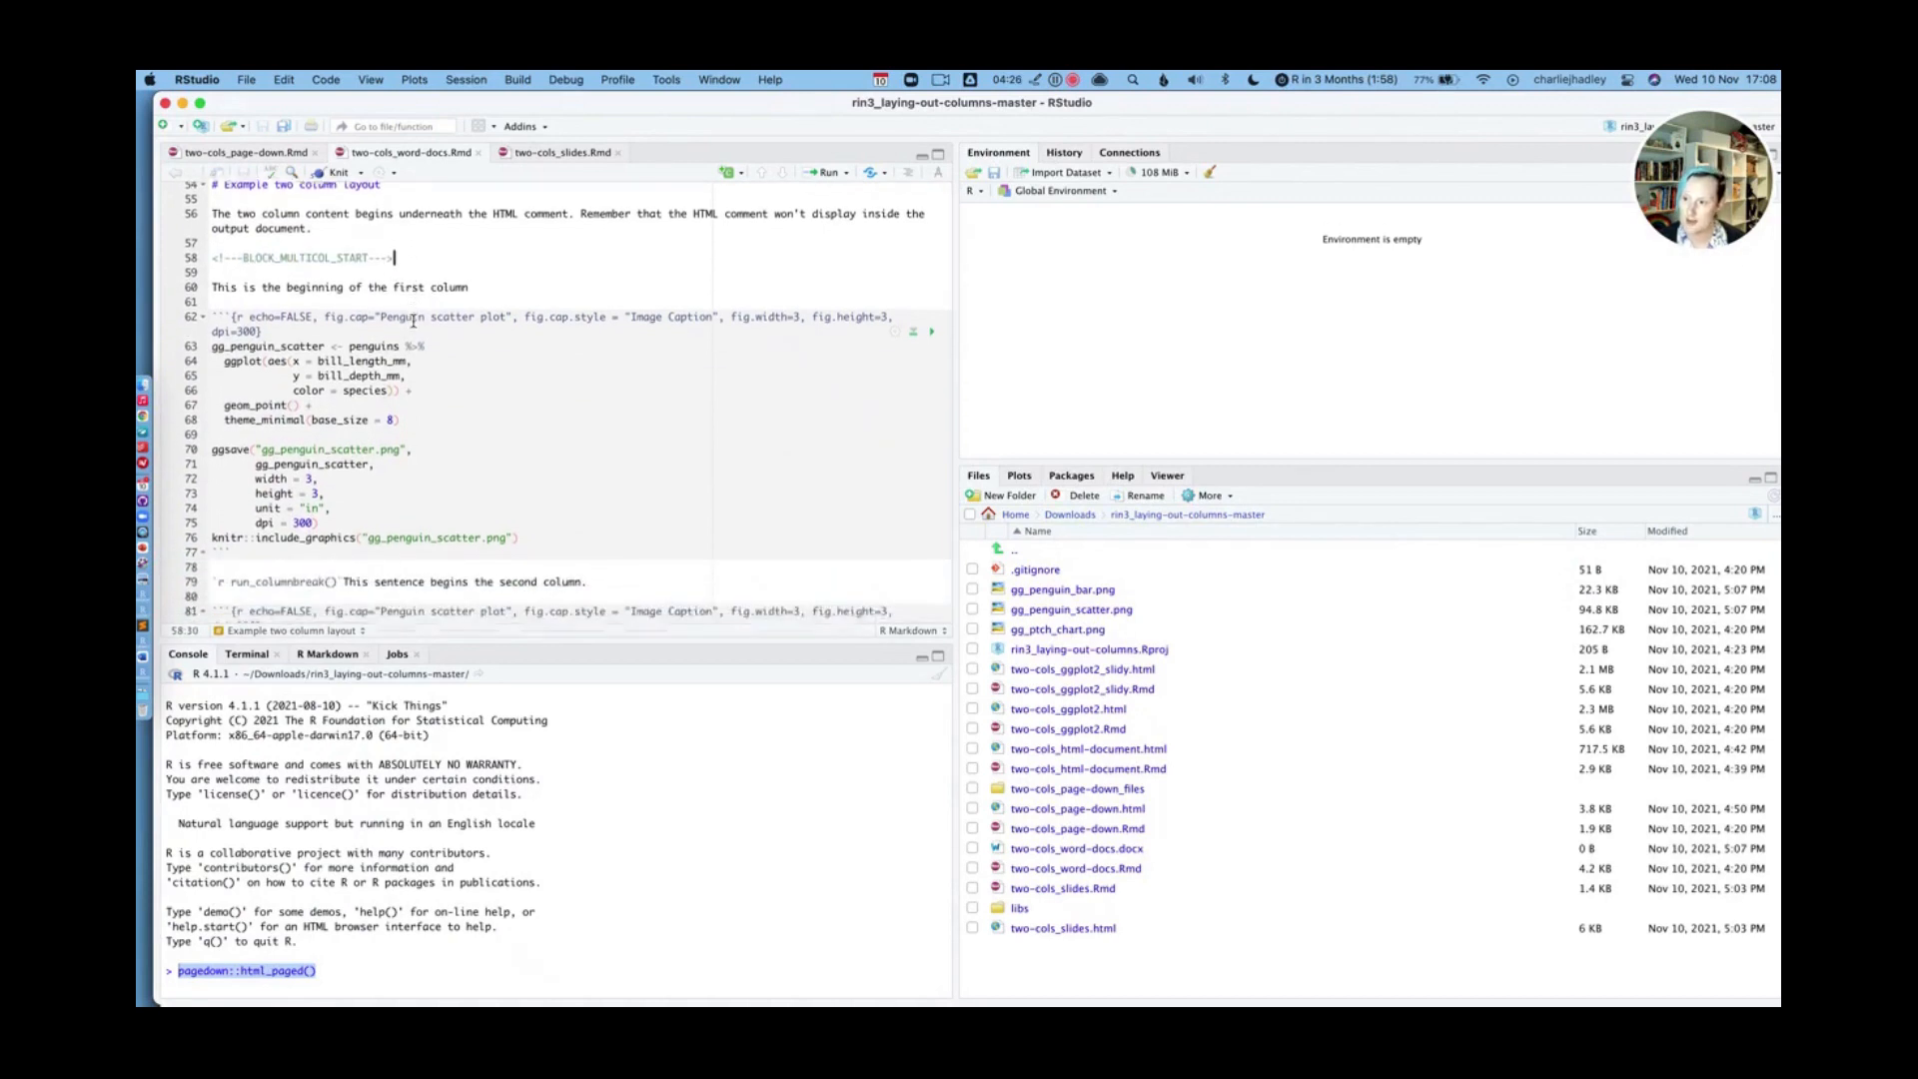
pyautogui.scroll(-3)
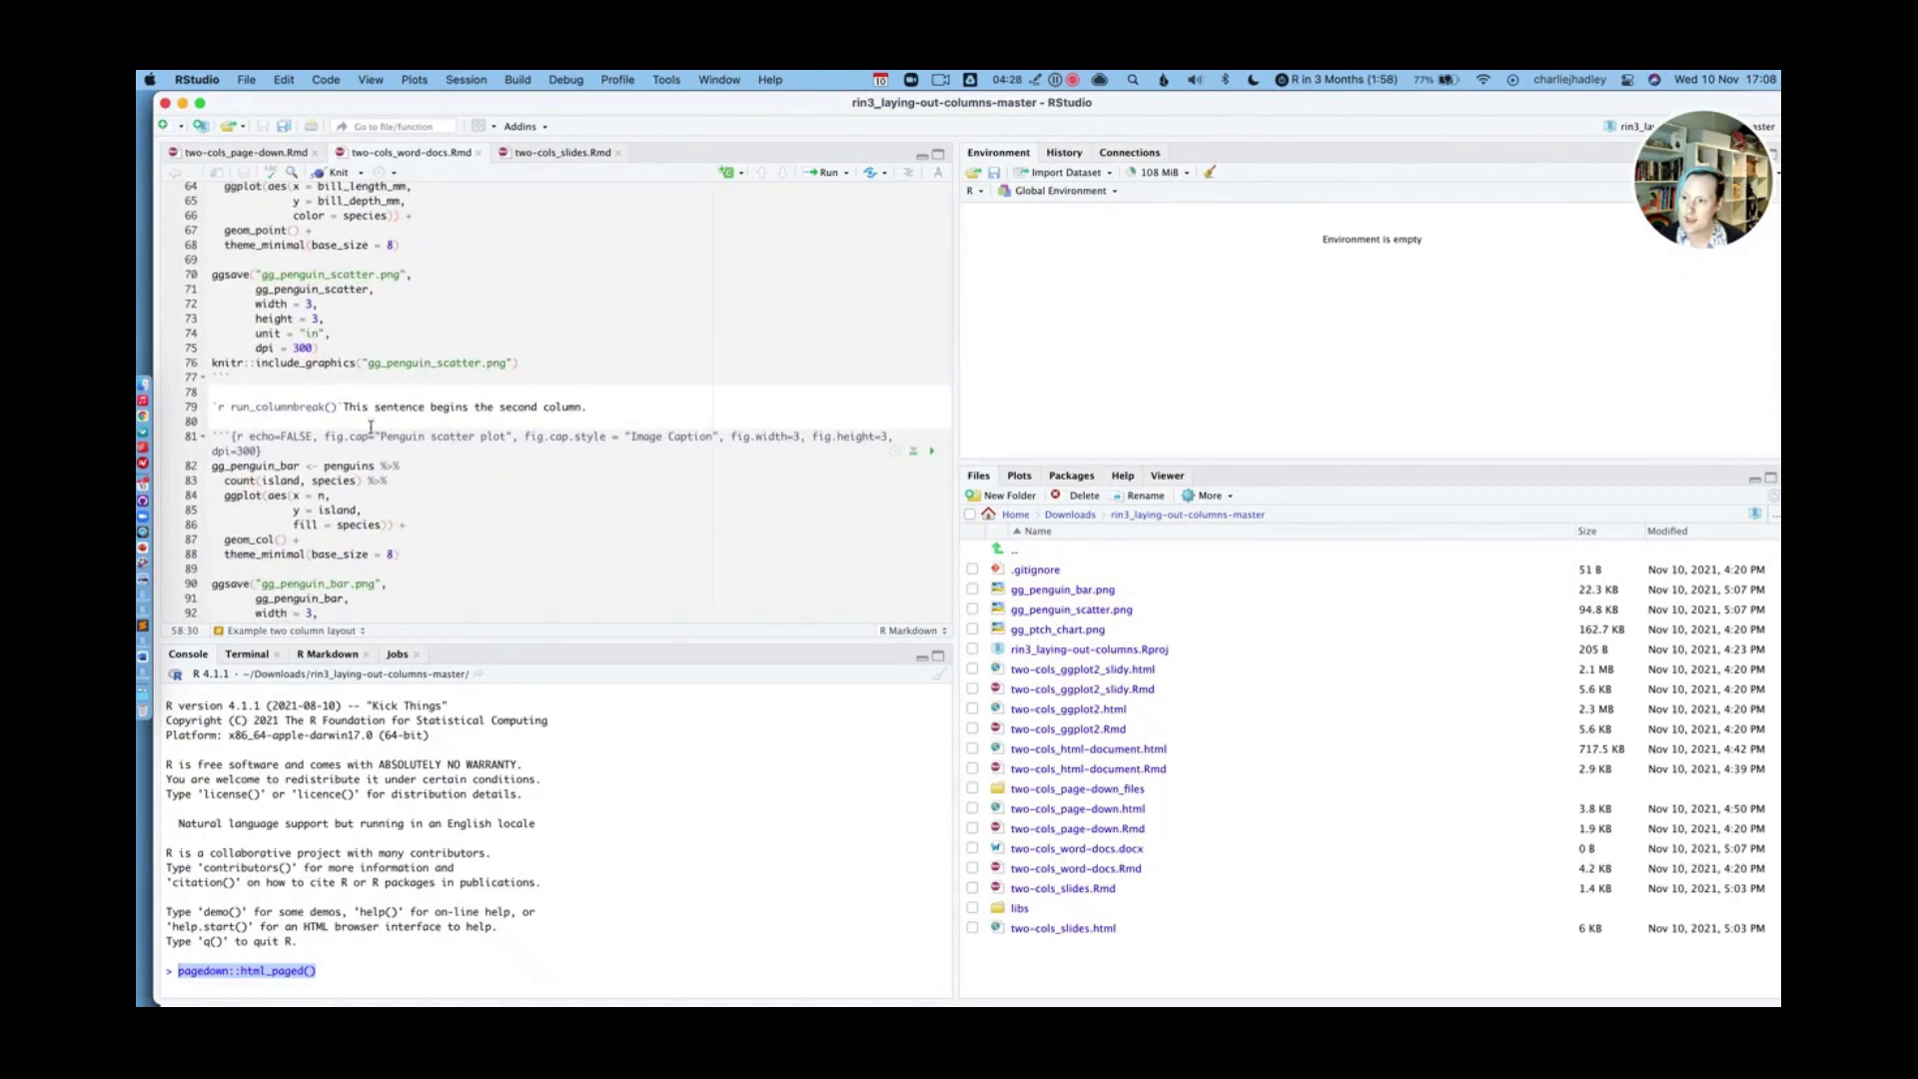
pyautogui.doubleClick(300, 405)
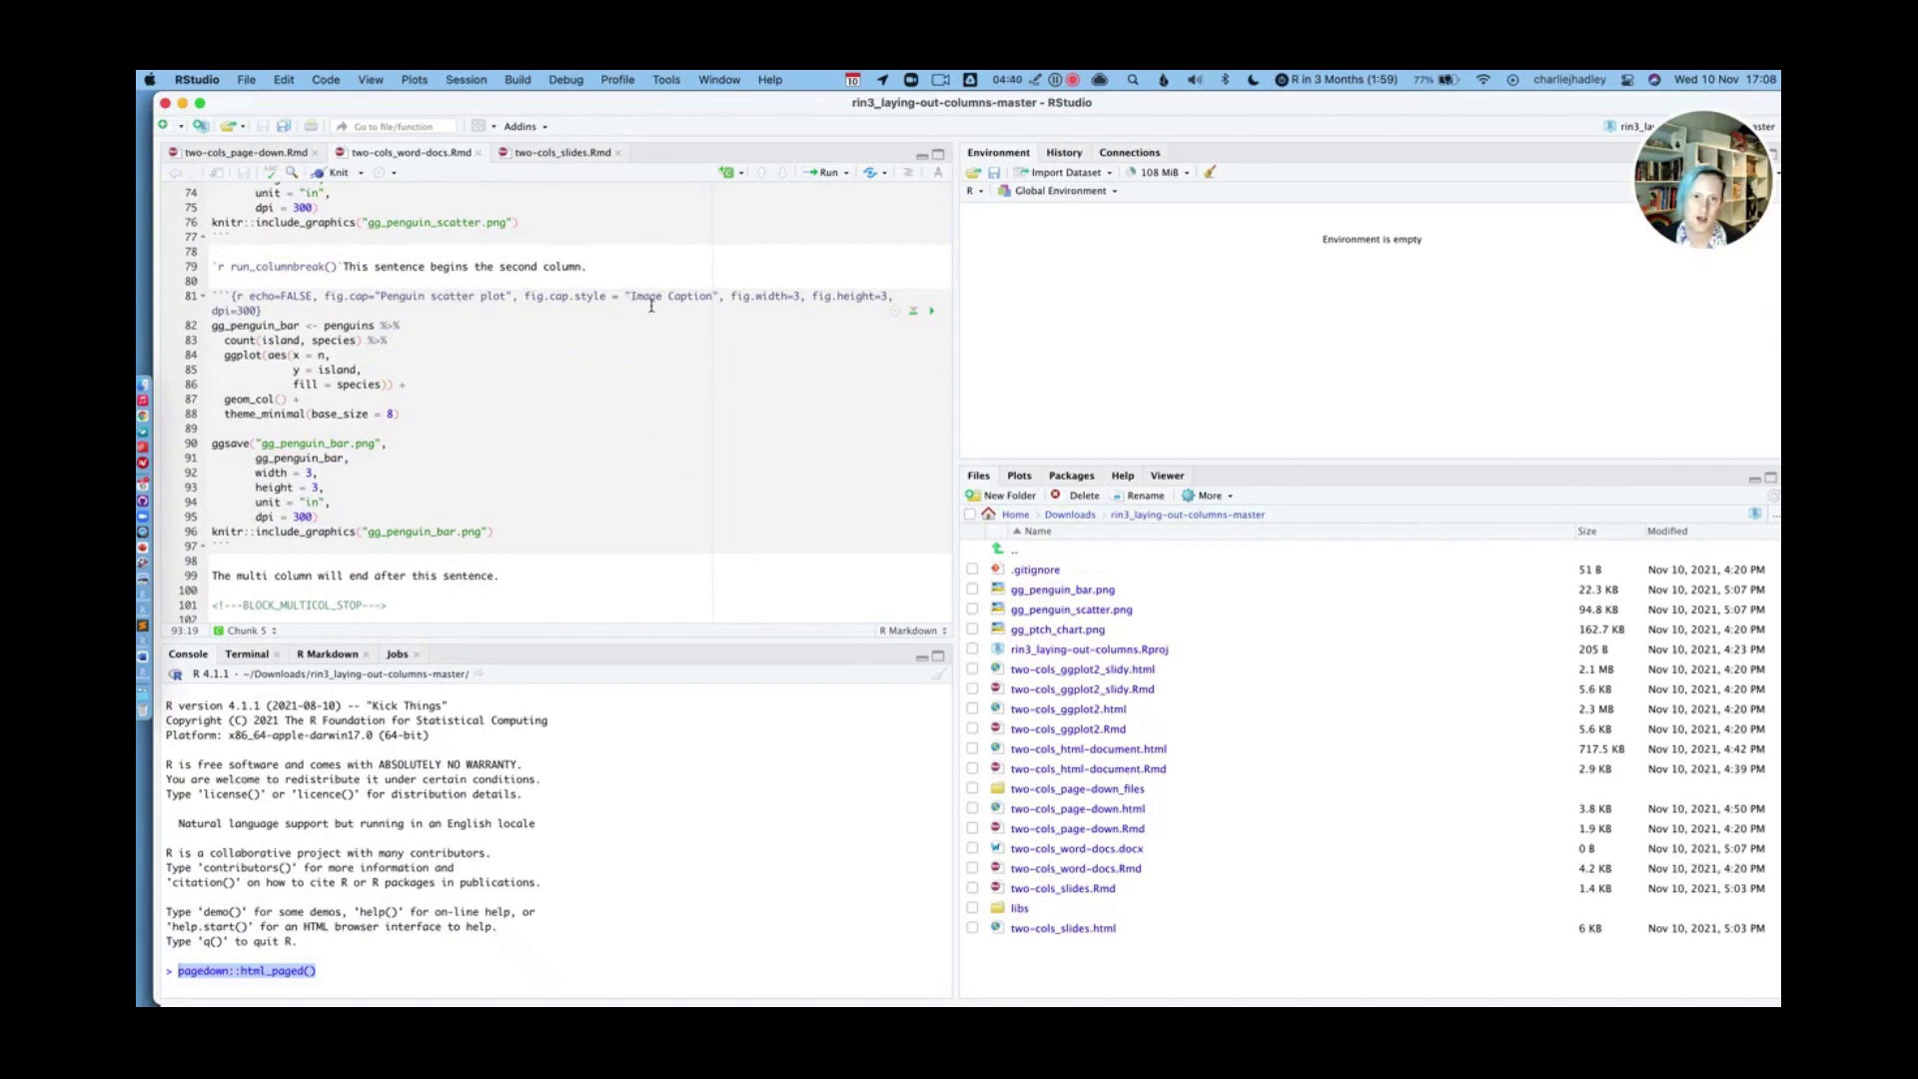
pyautogui.scroll(-3)
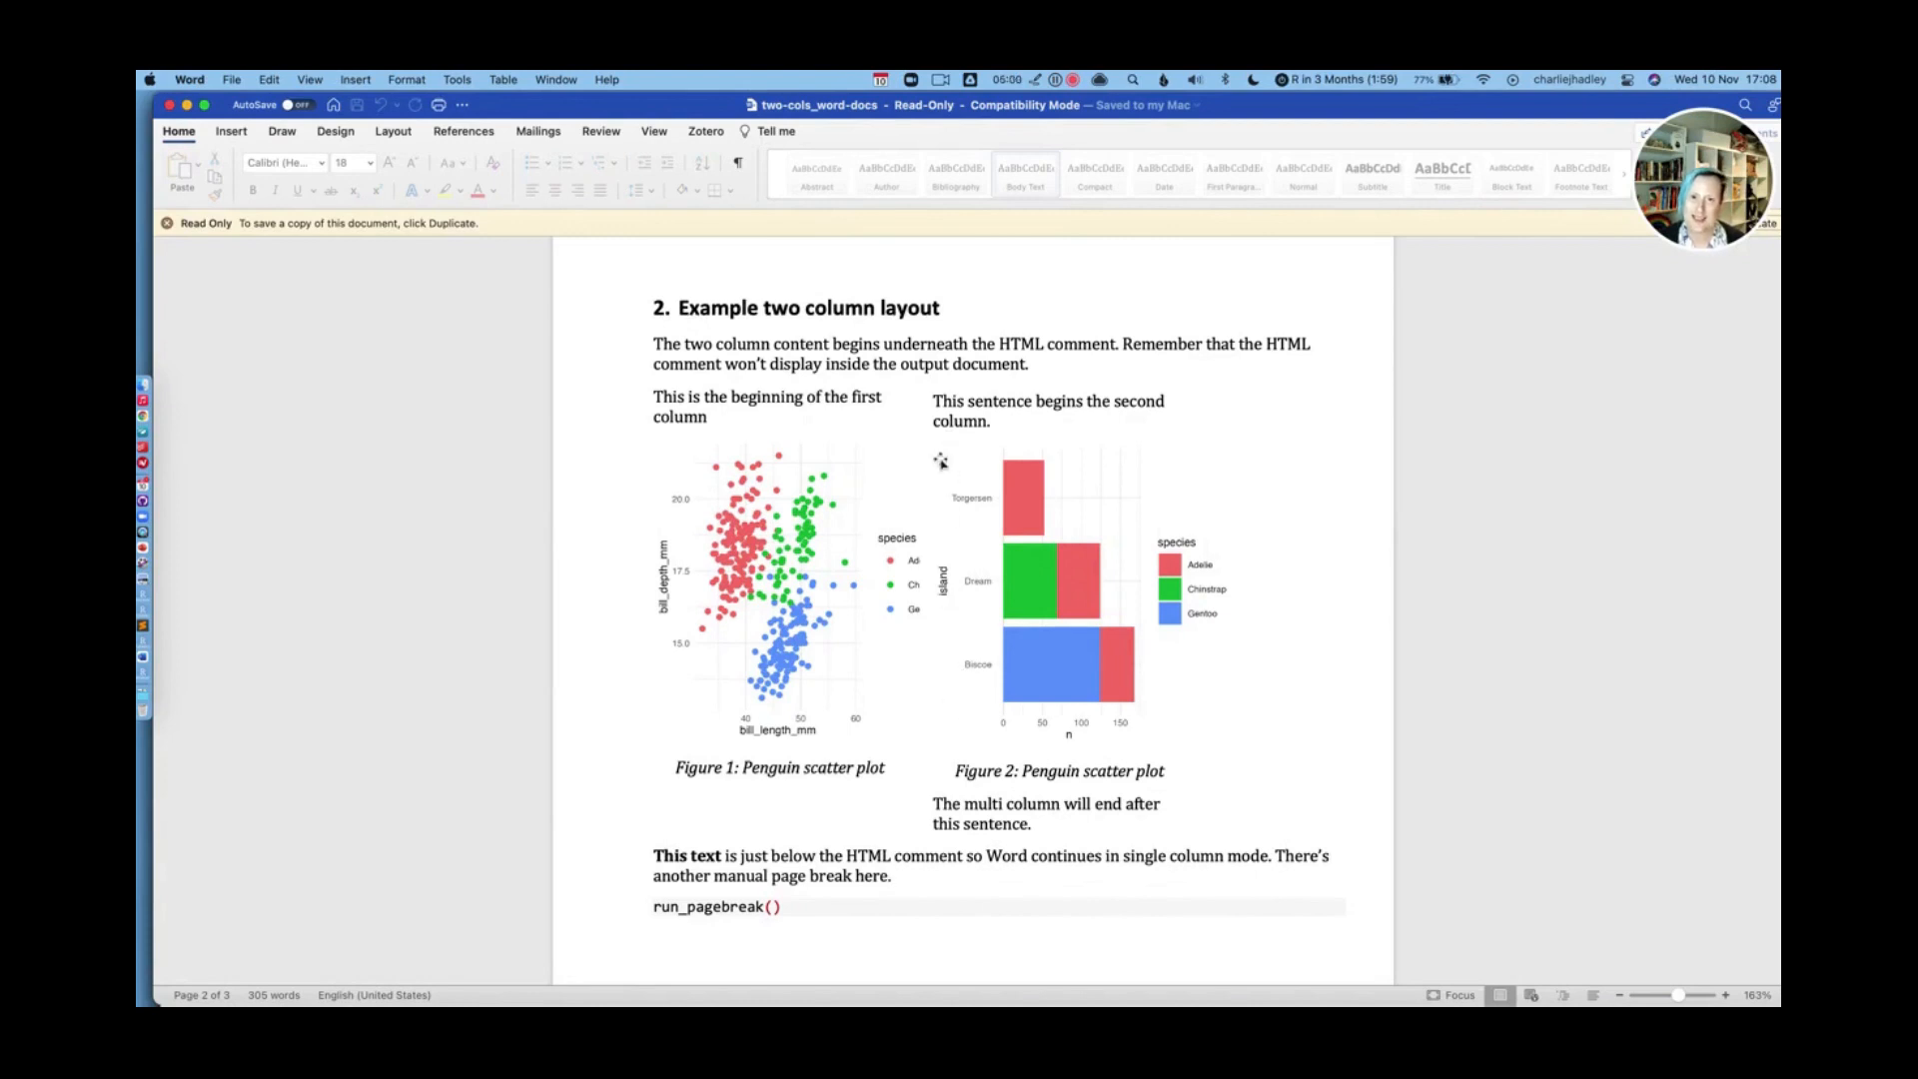
# Scroll Word down to section 3, the customised columns with a dividing line
pyautogui.scroll(-3)
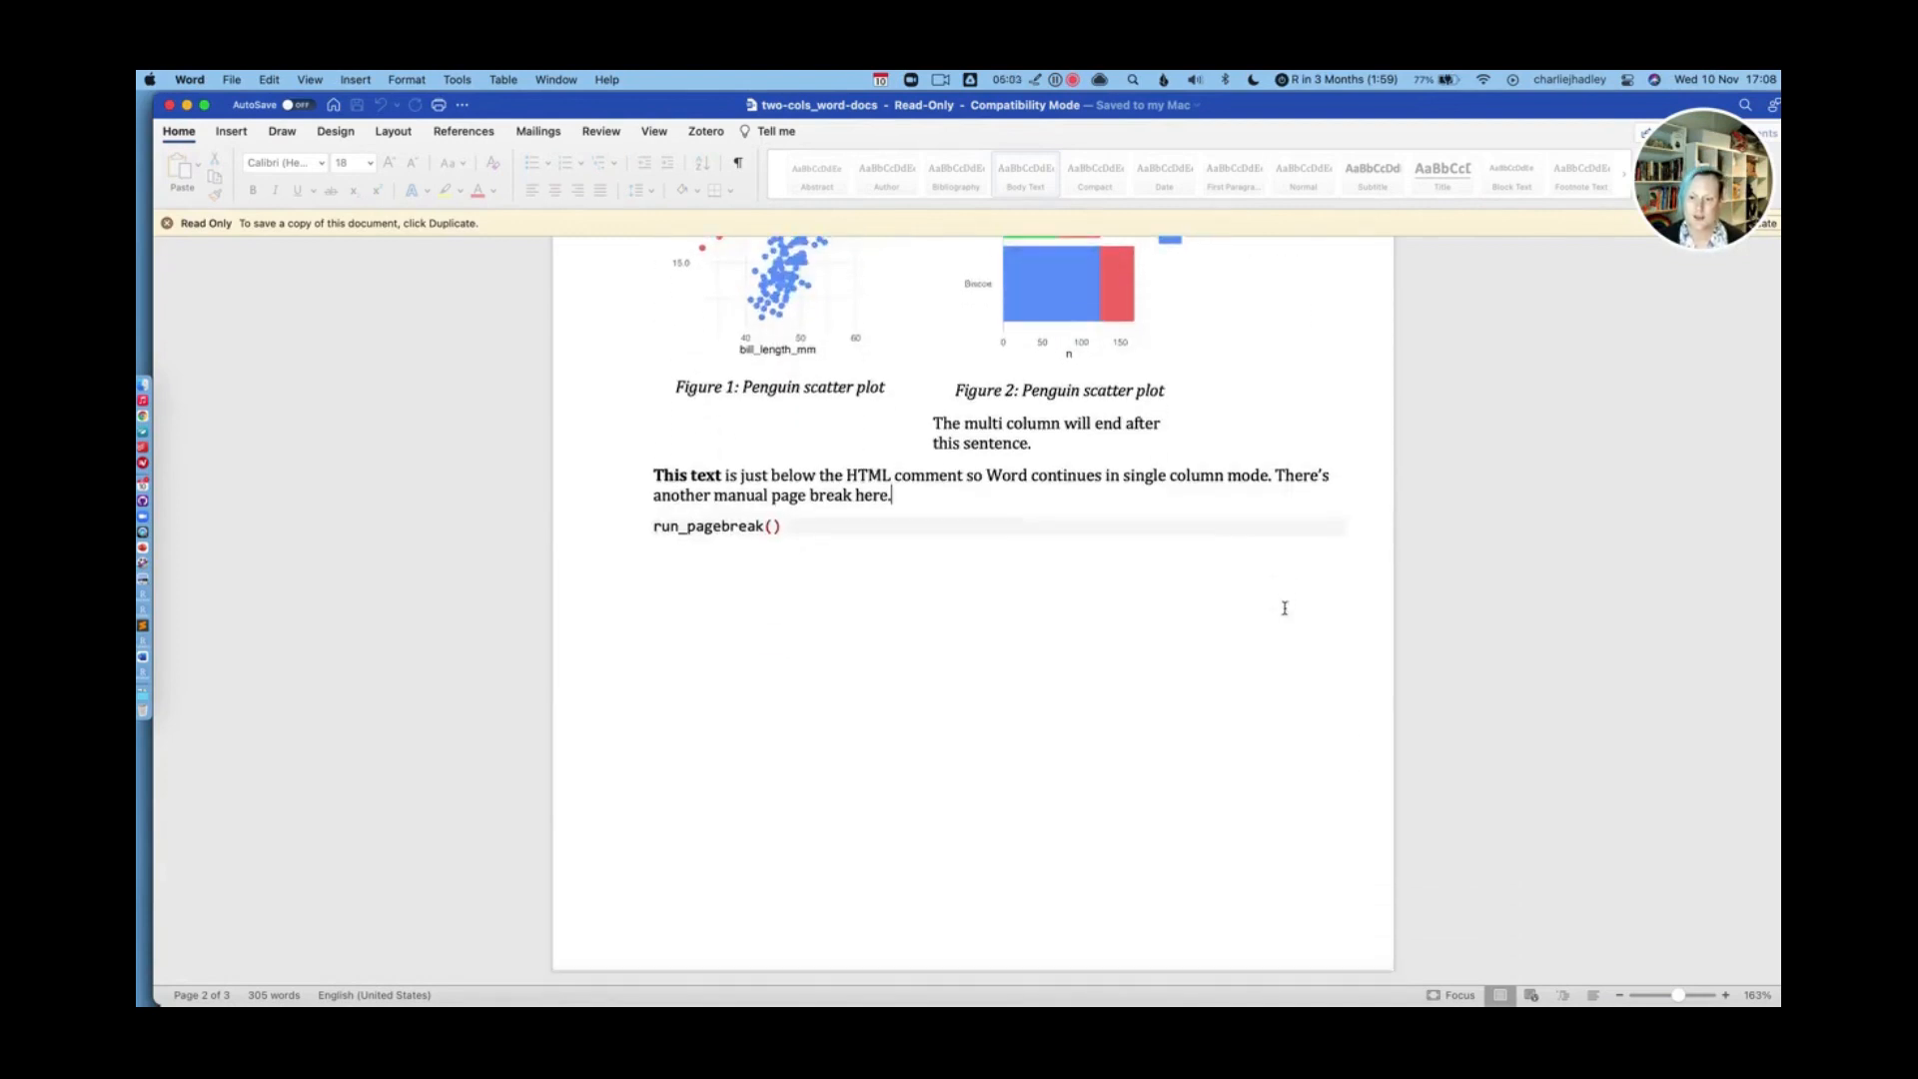
pyautogui.scroll(-3)
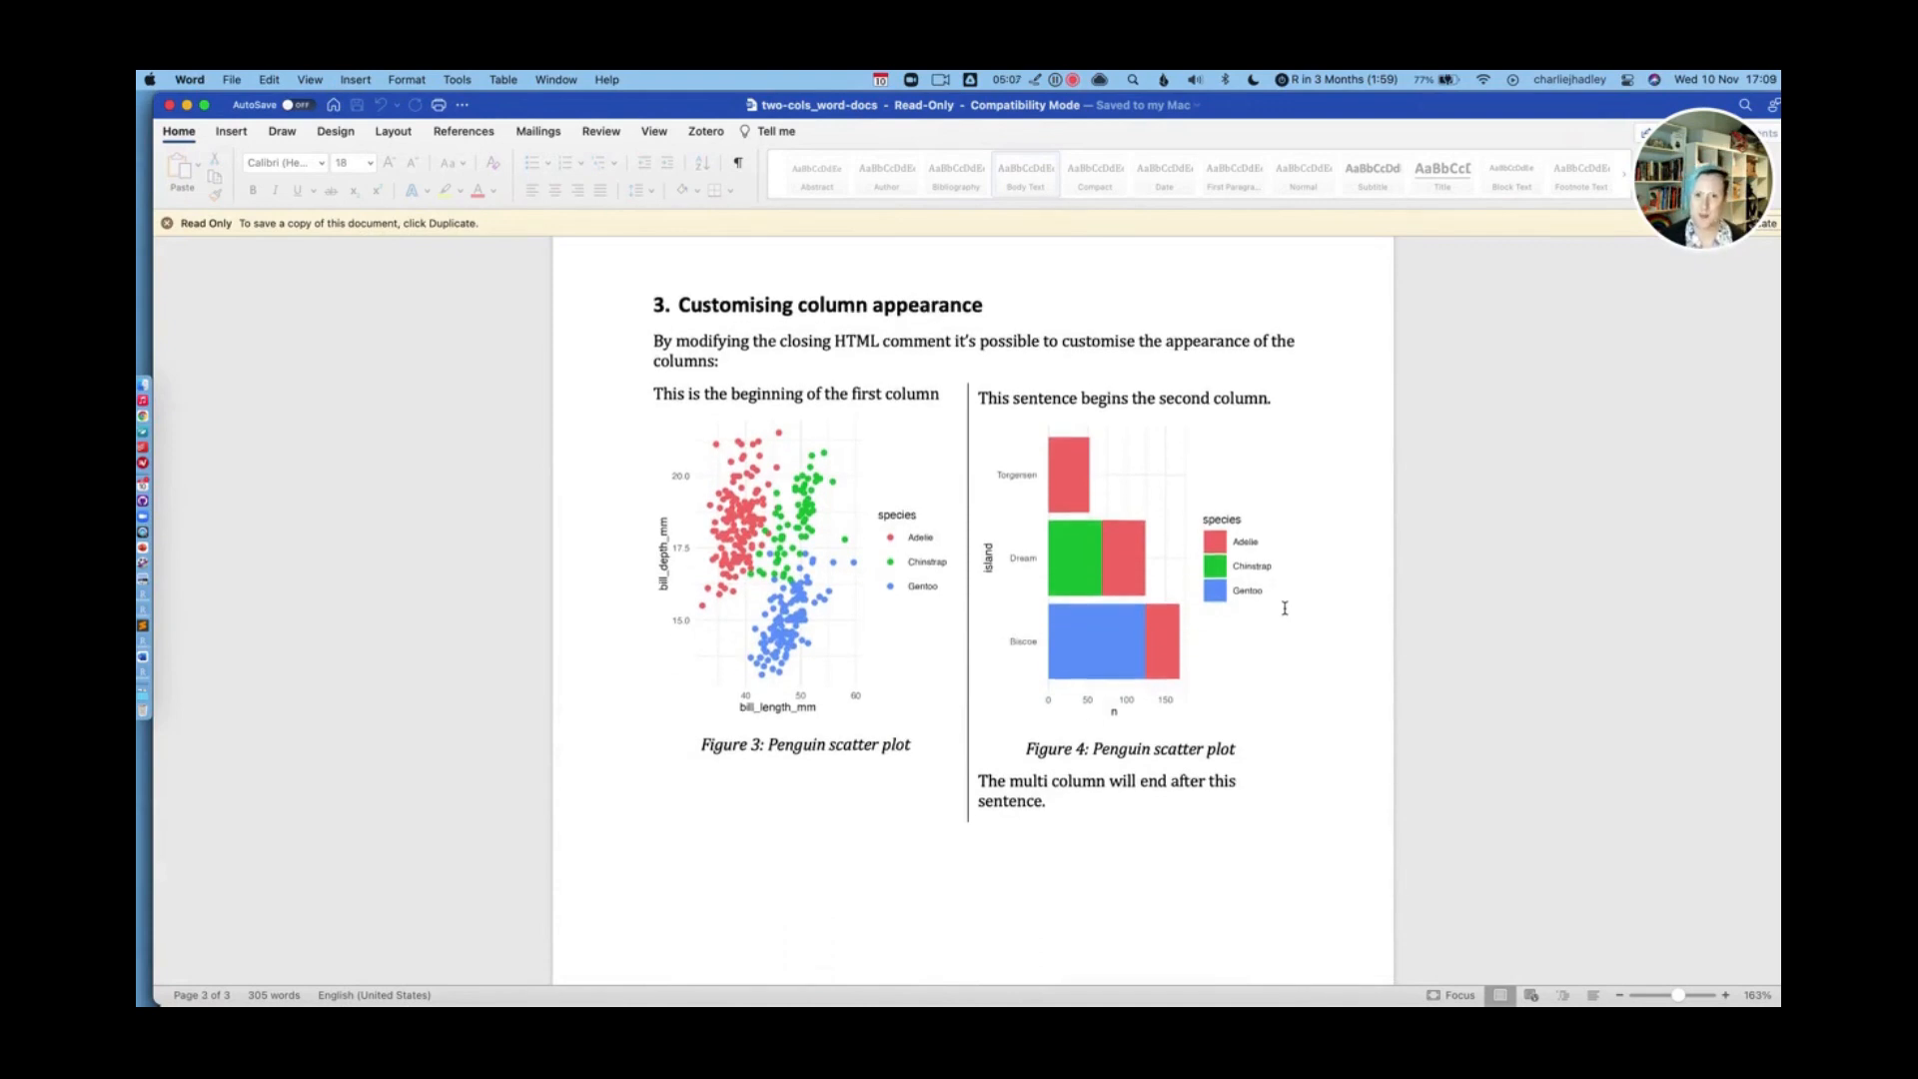
pyautogui.scroll(-3)
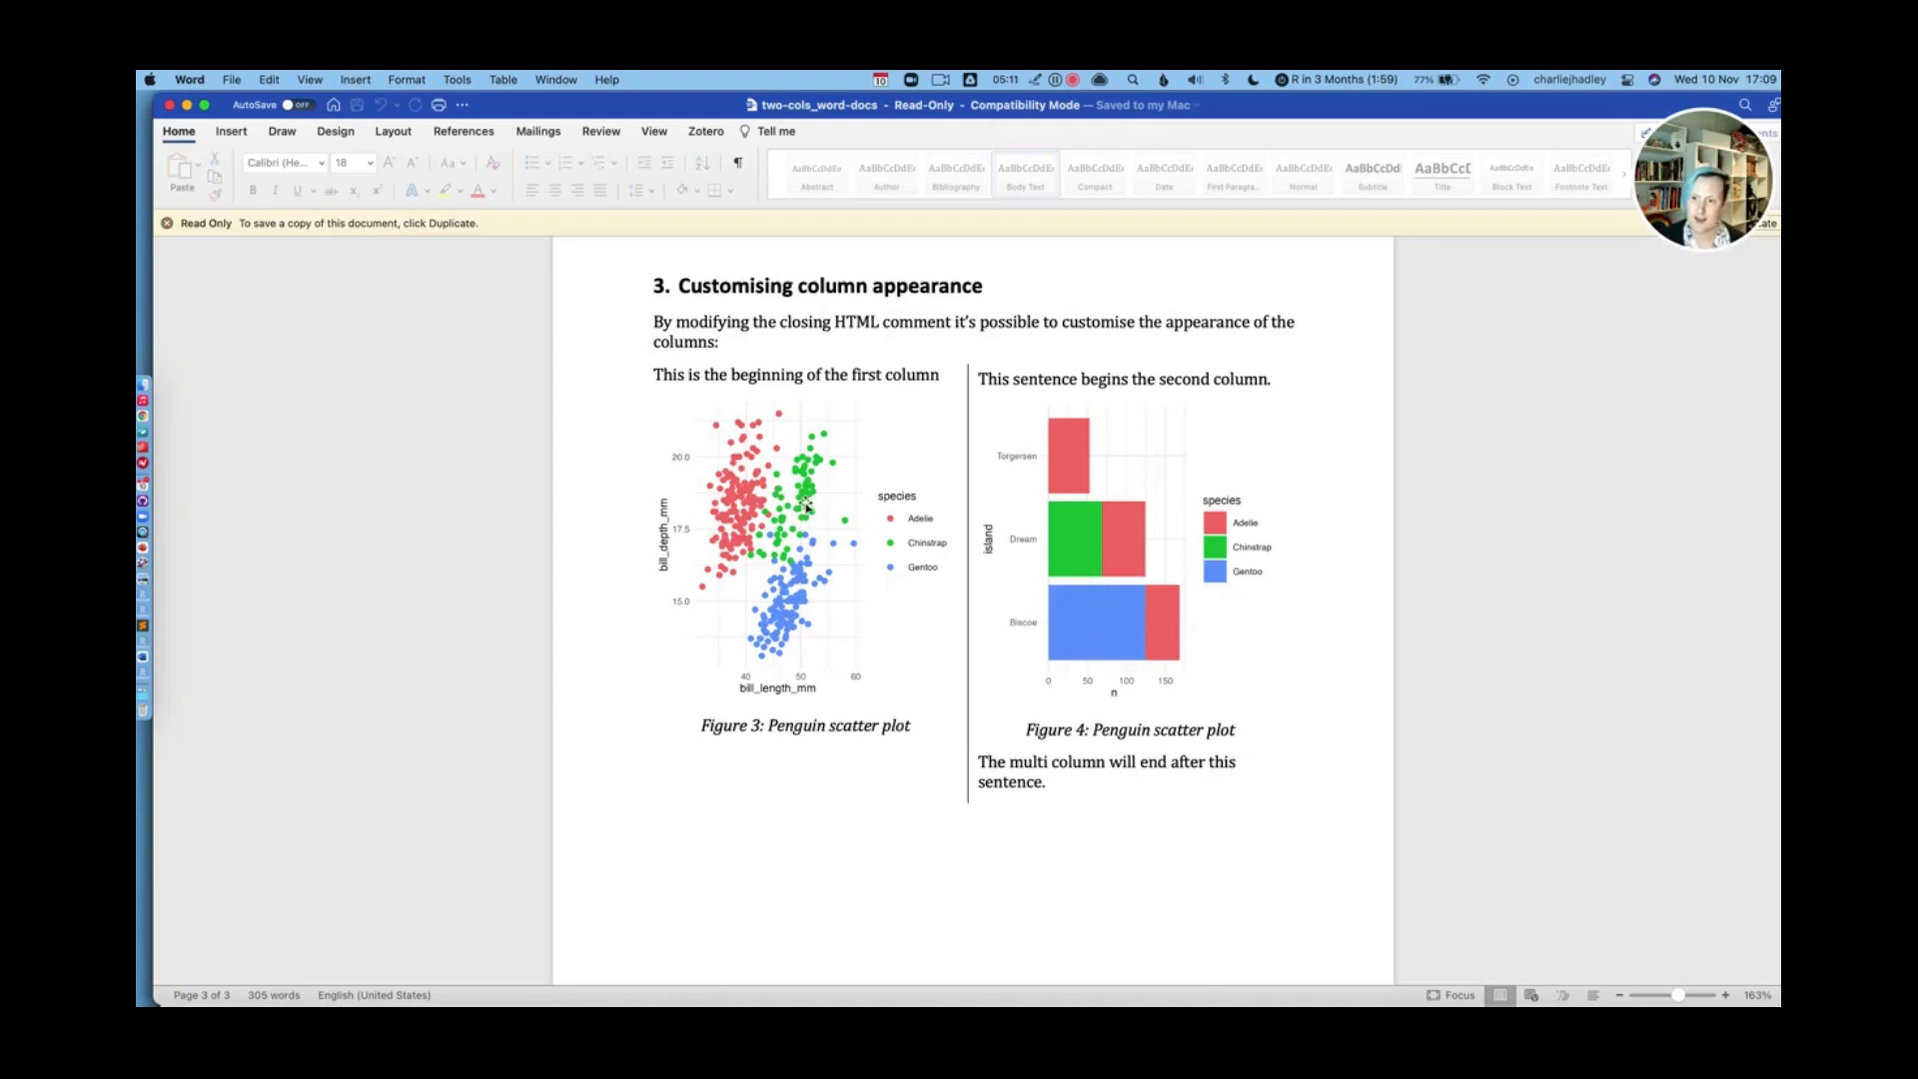
pyautogui.moveTo(1025, 433)
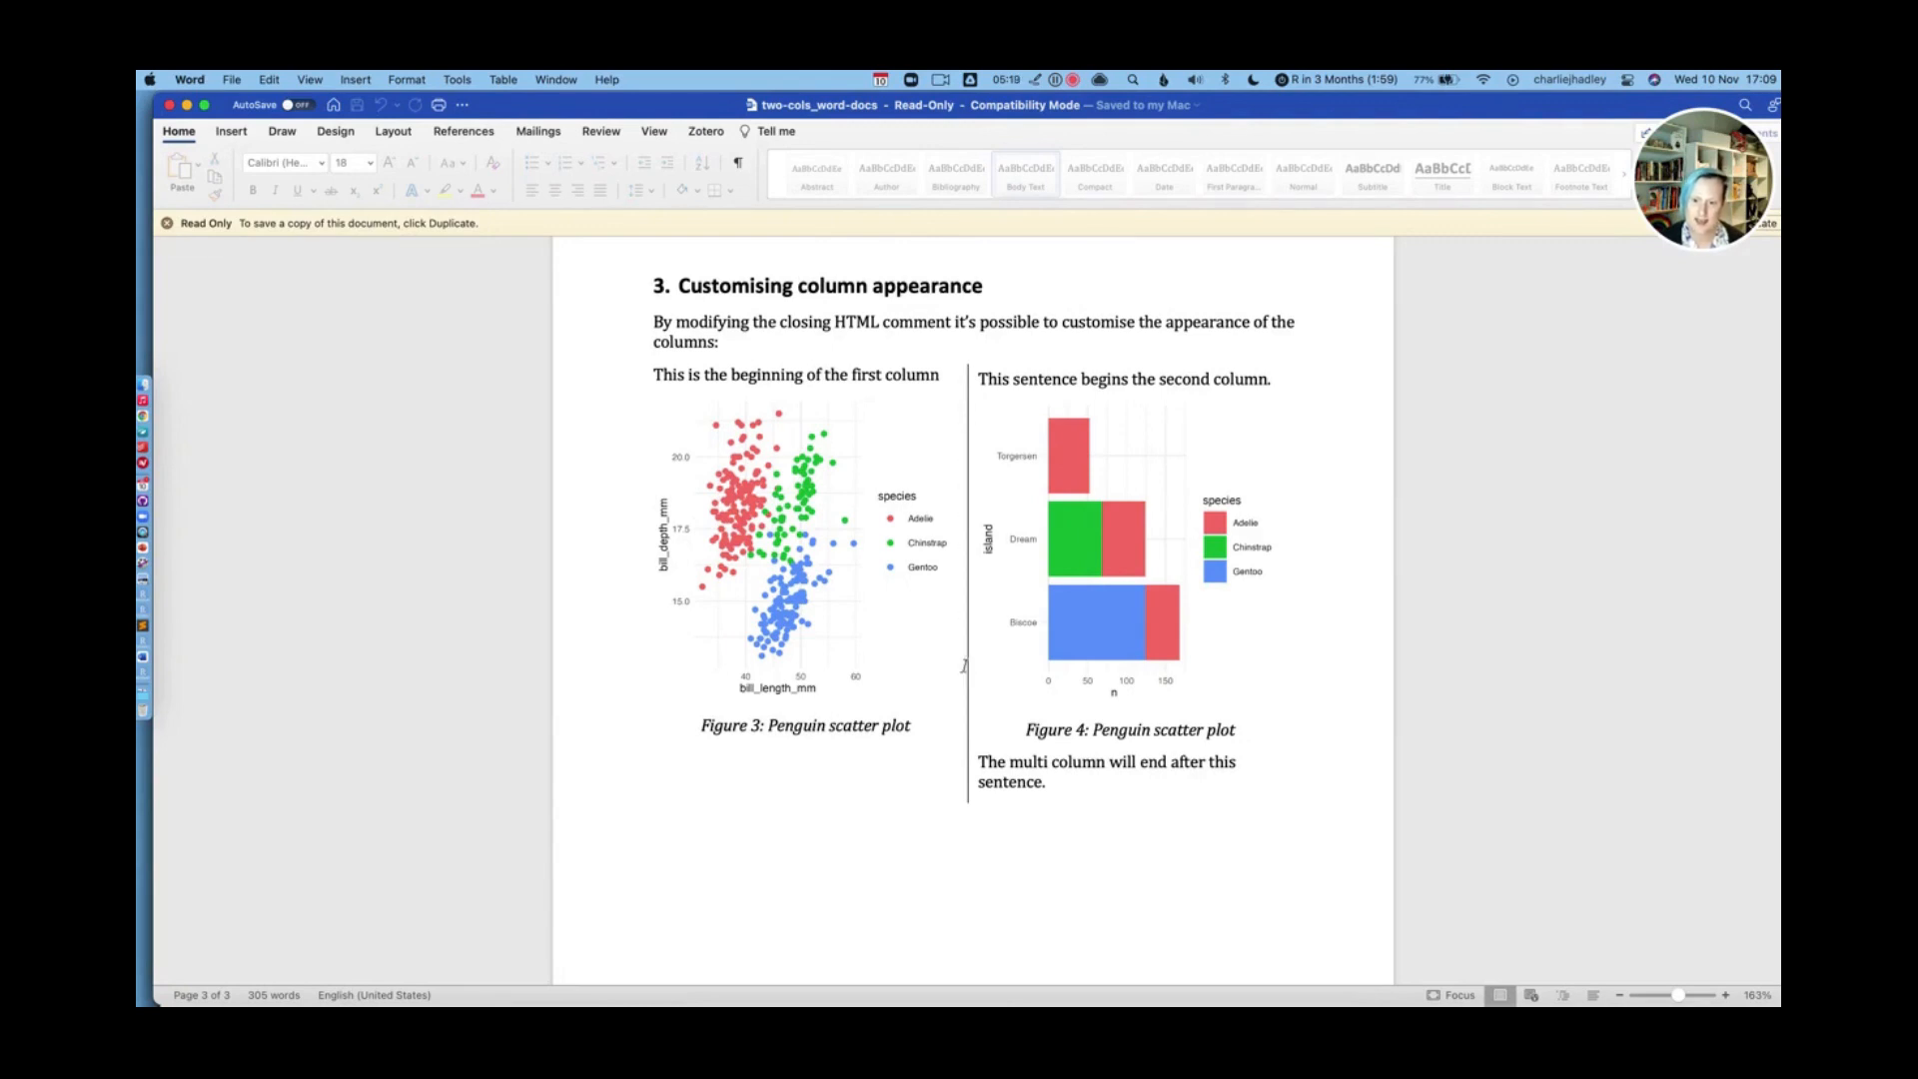
pyautogui.moveTo(972, 666)
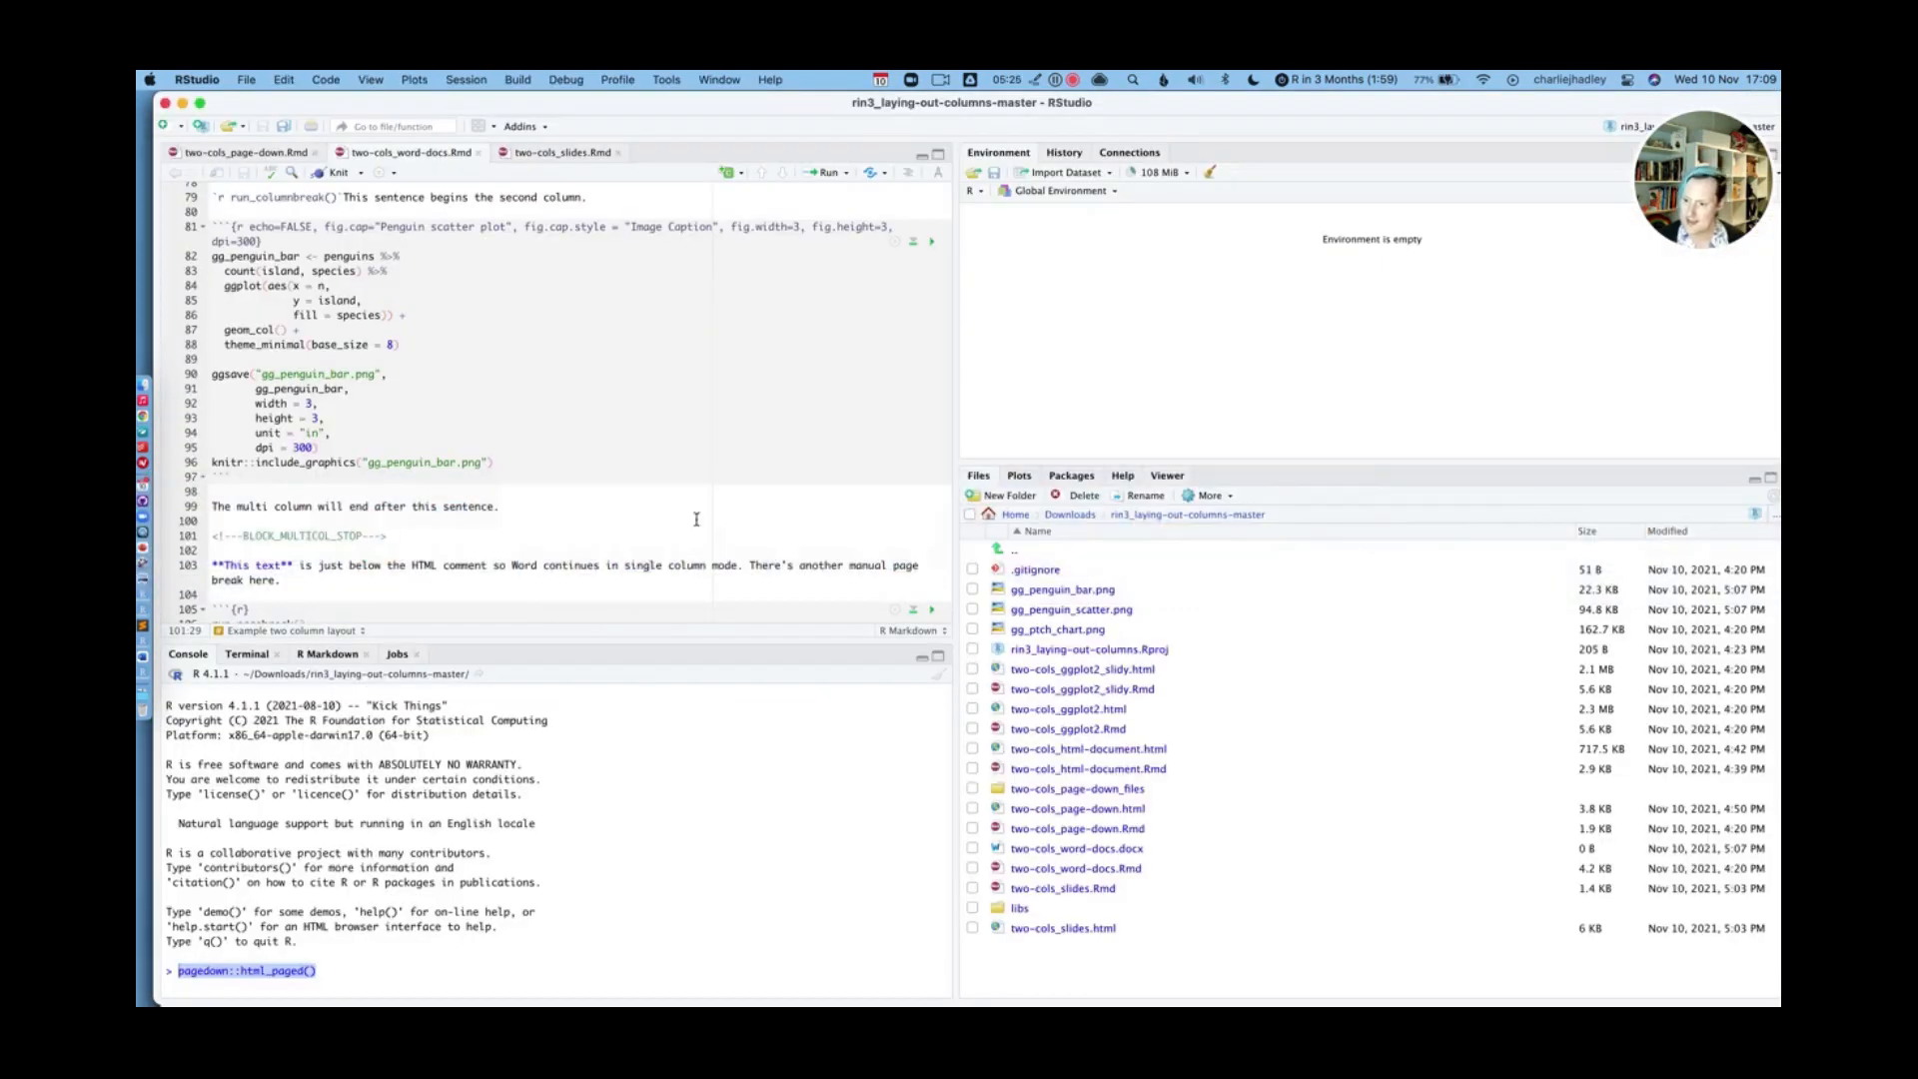
# Scroll the Rmd to the BLOCK_MULTICOL_STOP with widths 3 and 5, space 0.2, sep true
pyautogui.scroll(-3)
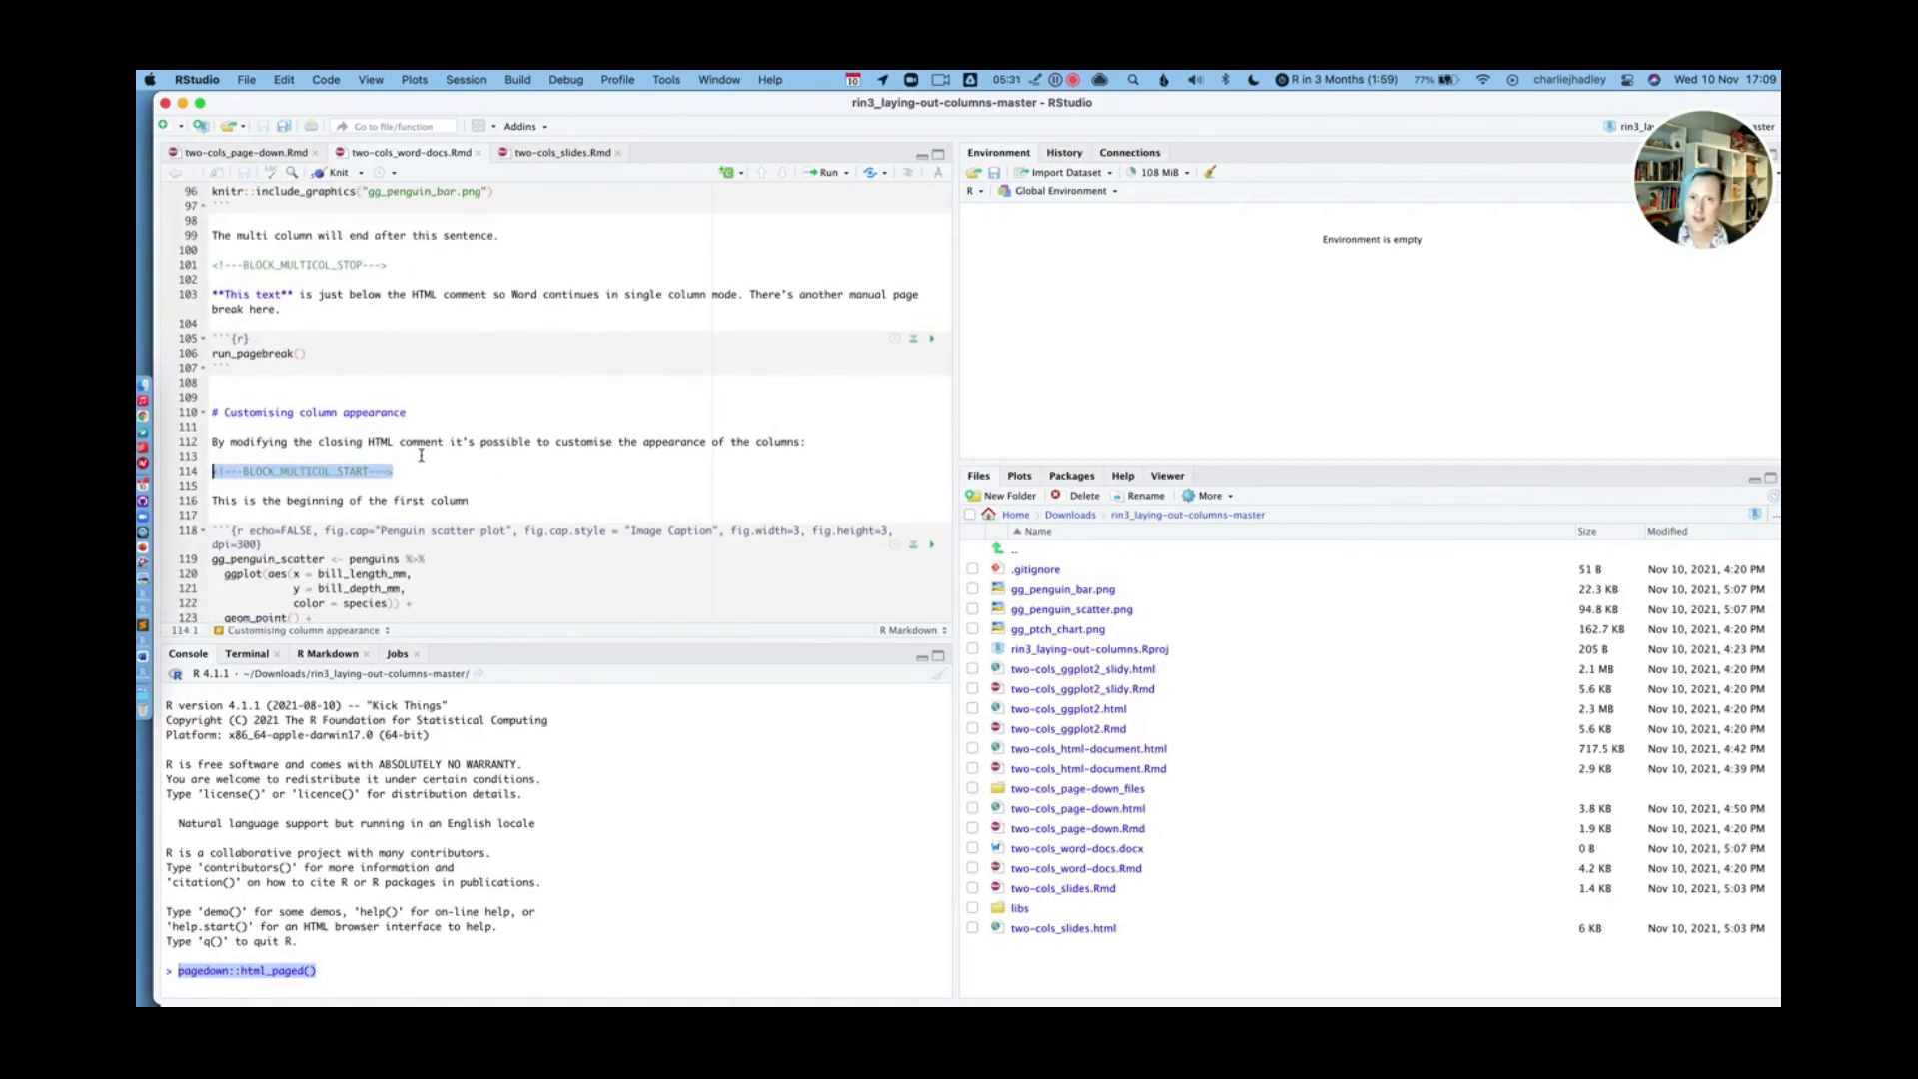
pyautogui.scroll(-3)
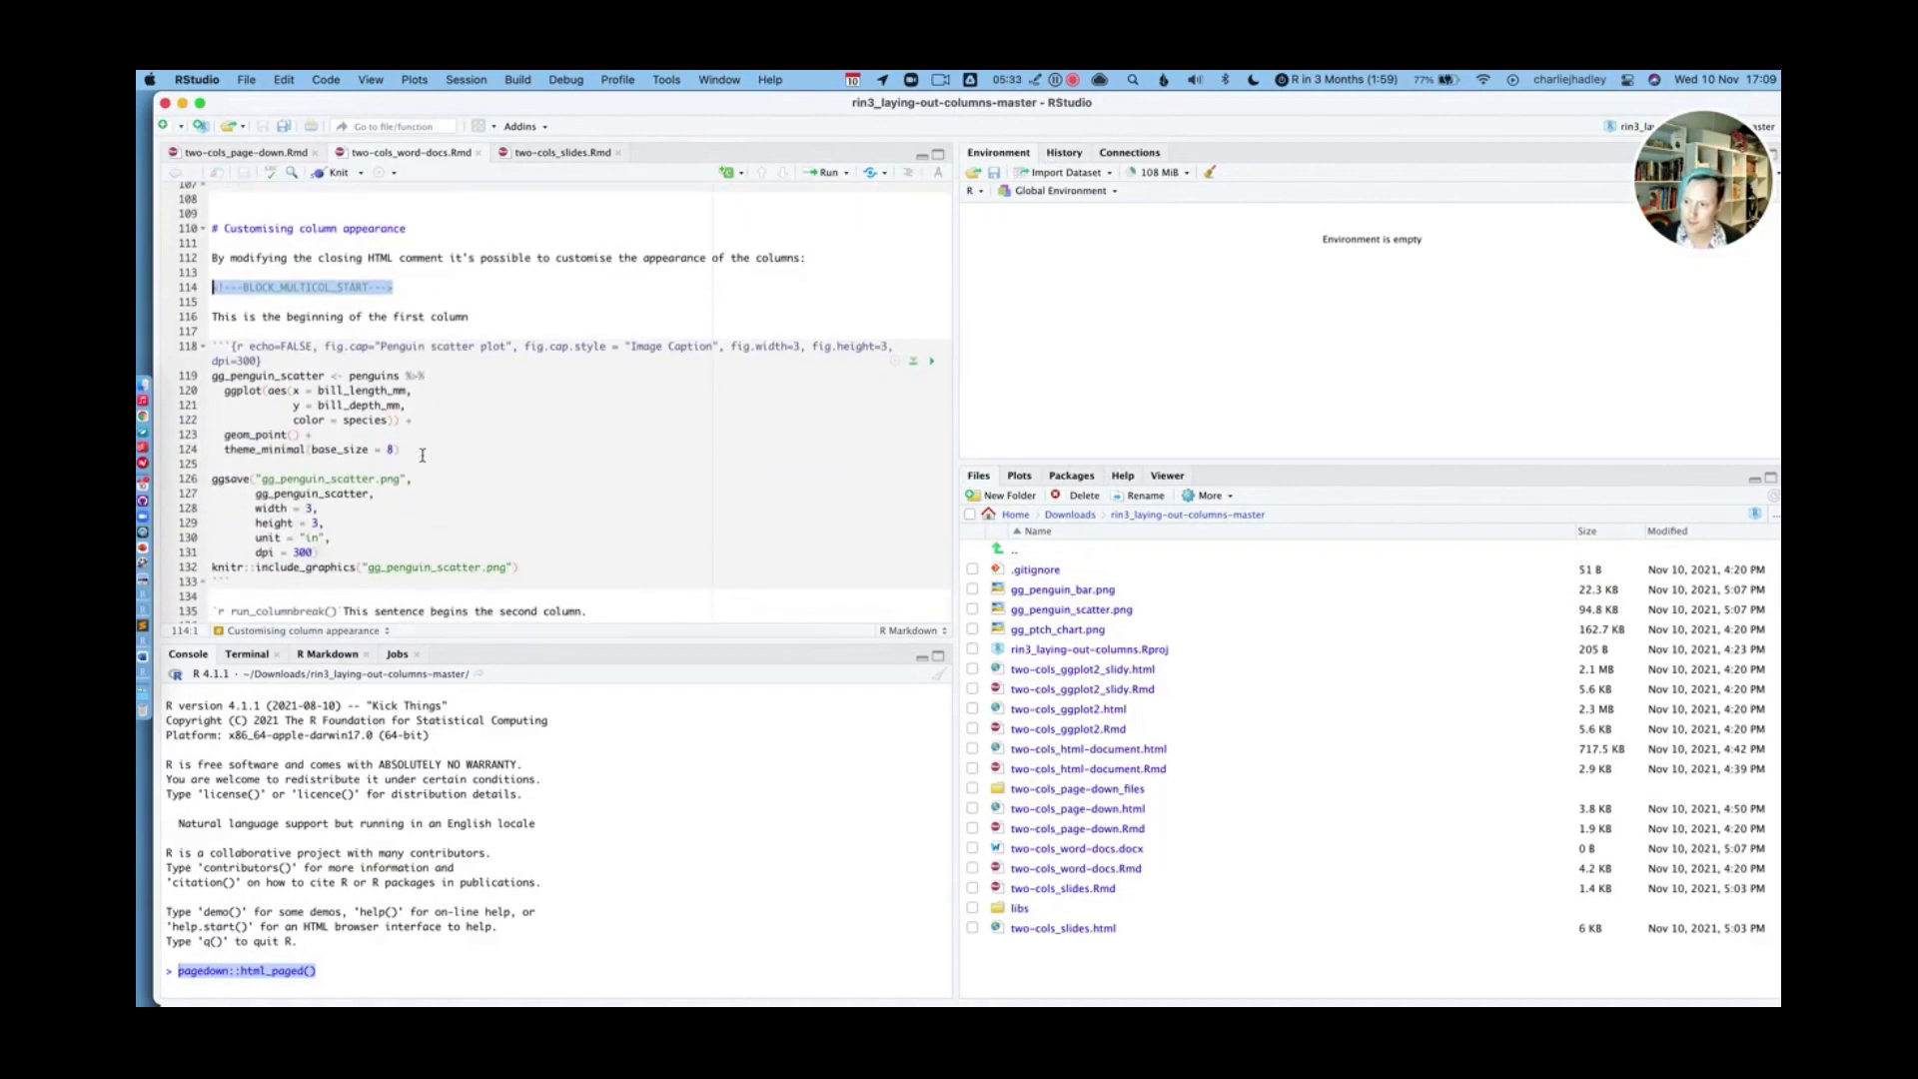
pyautogui.scroll(-3)
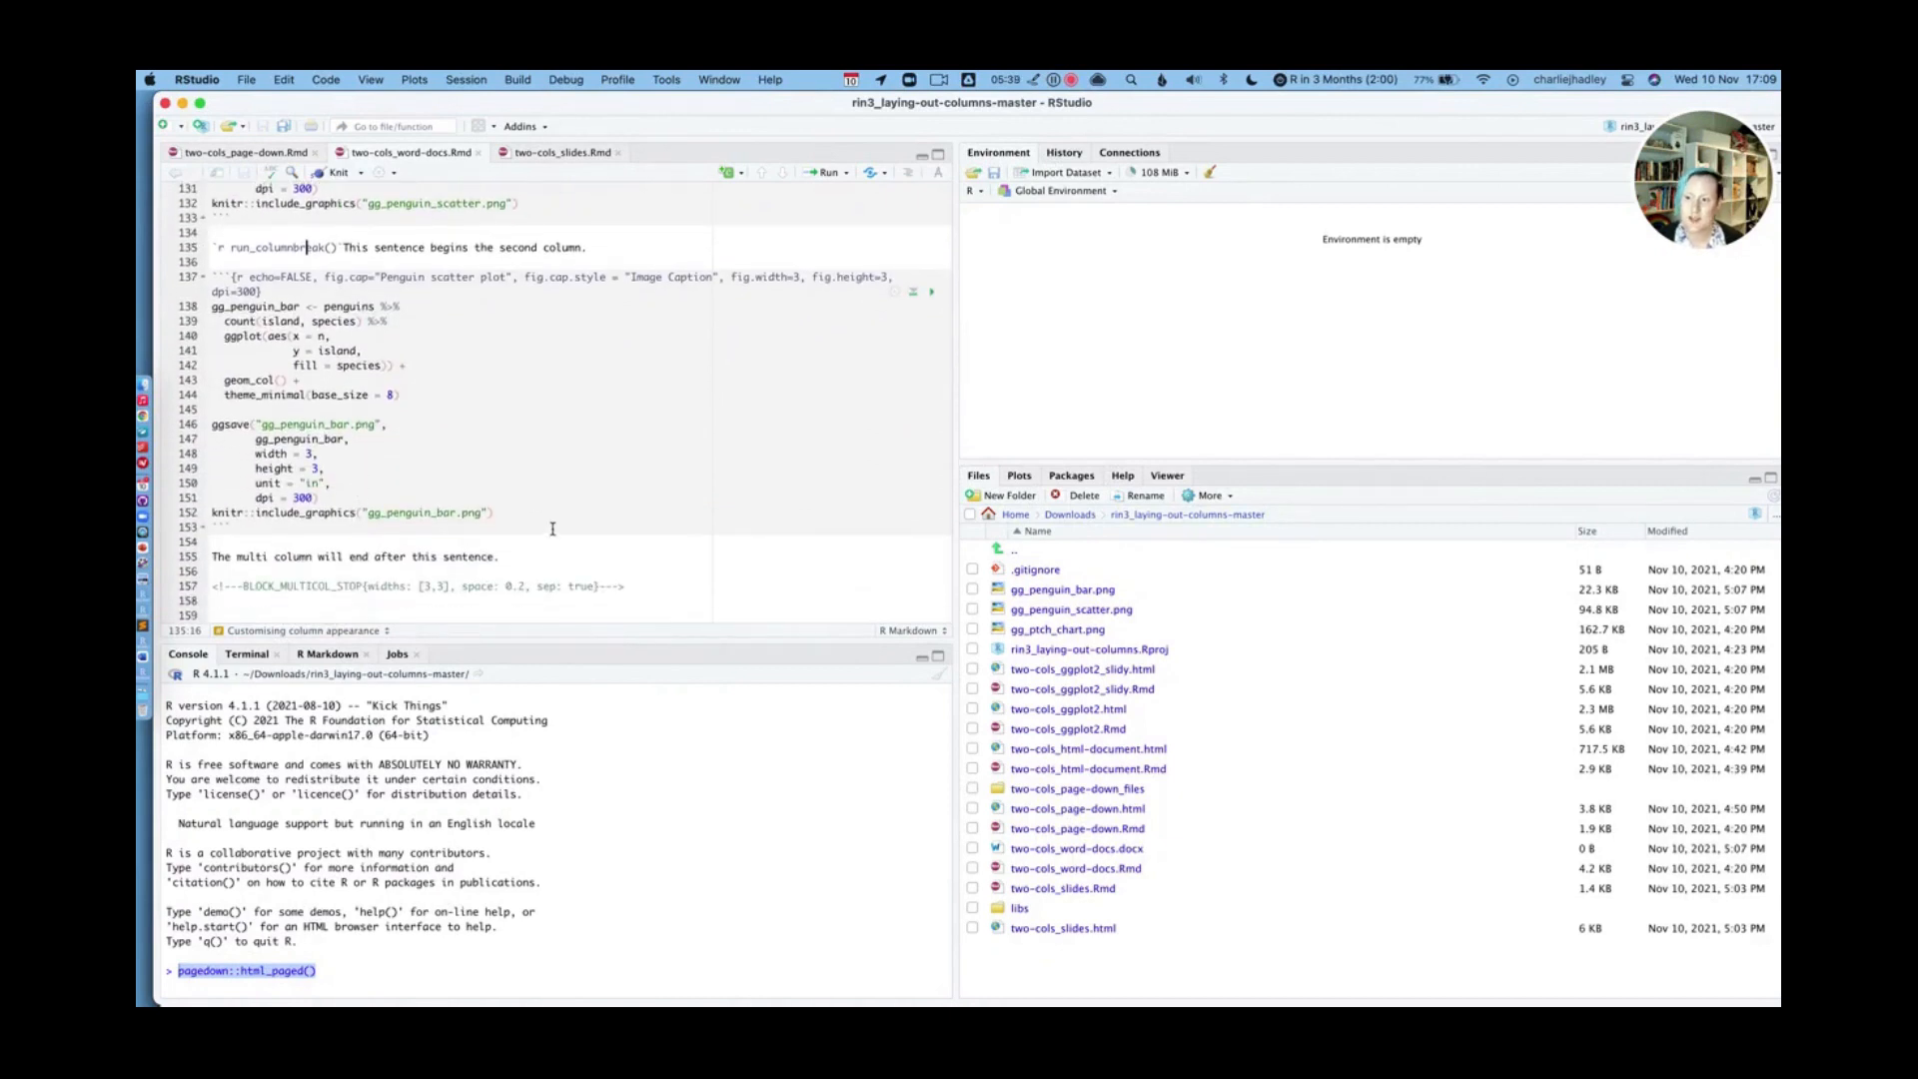
pyautogui.moveTo(512, 562)
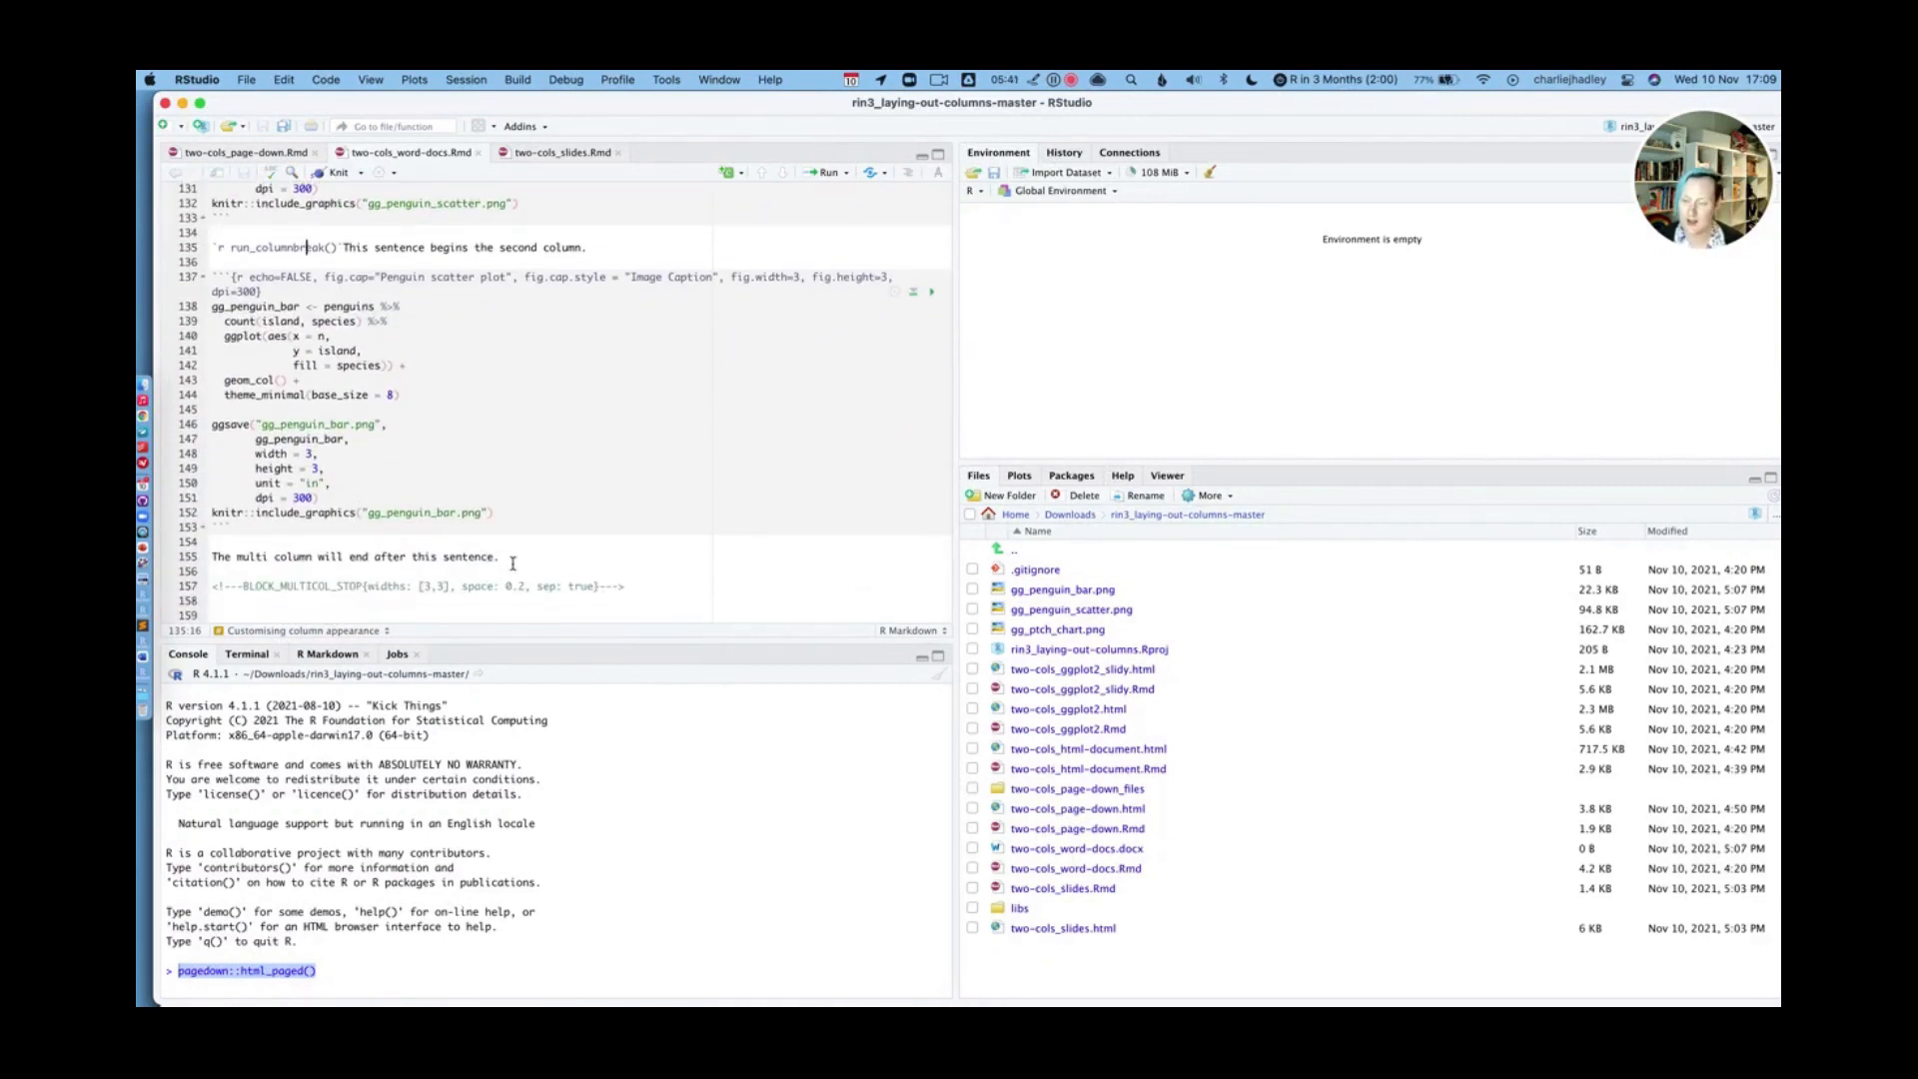